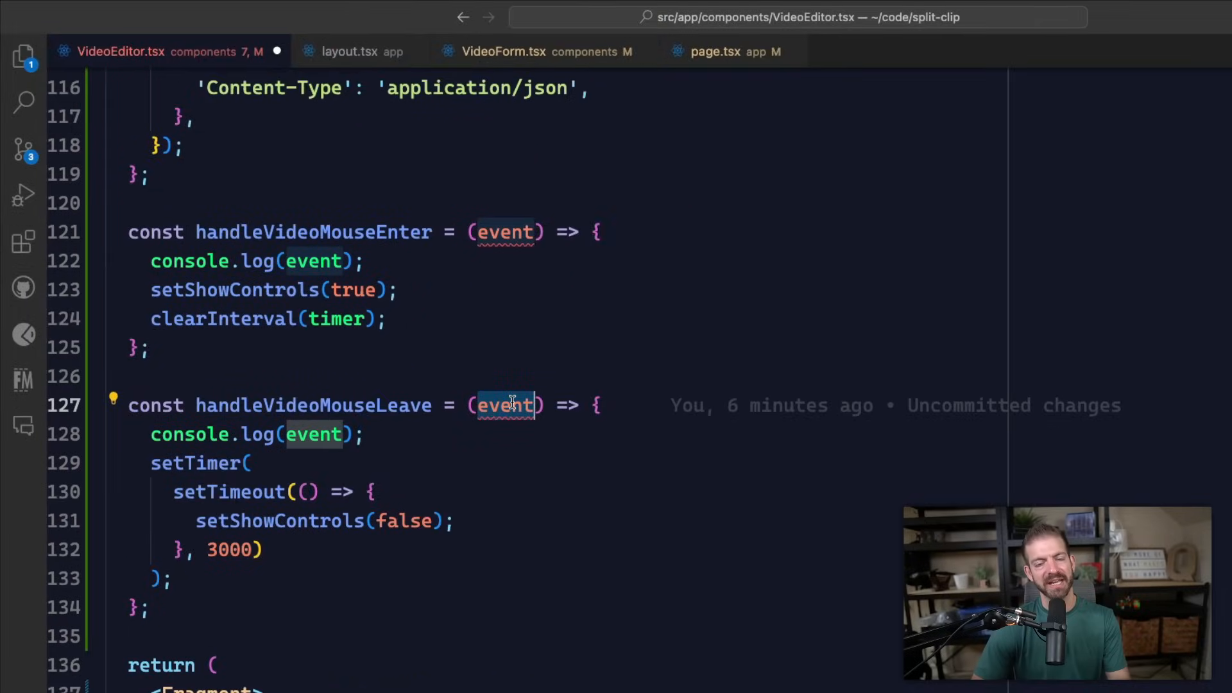
{"action": "mouse_move", "coordinate": [507, 406]}
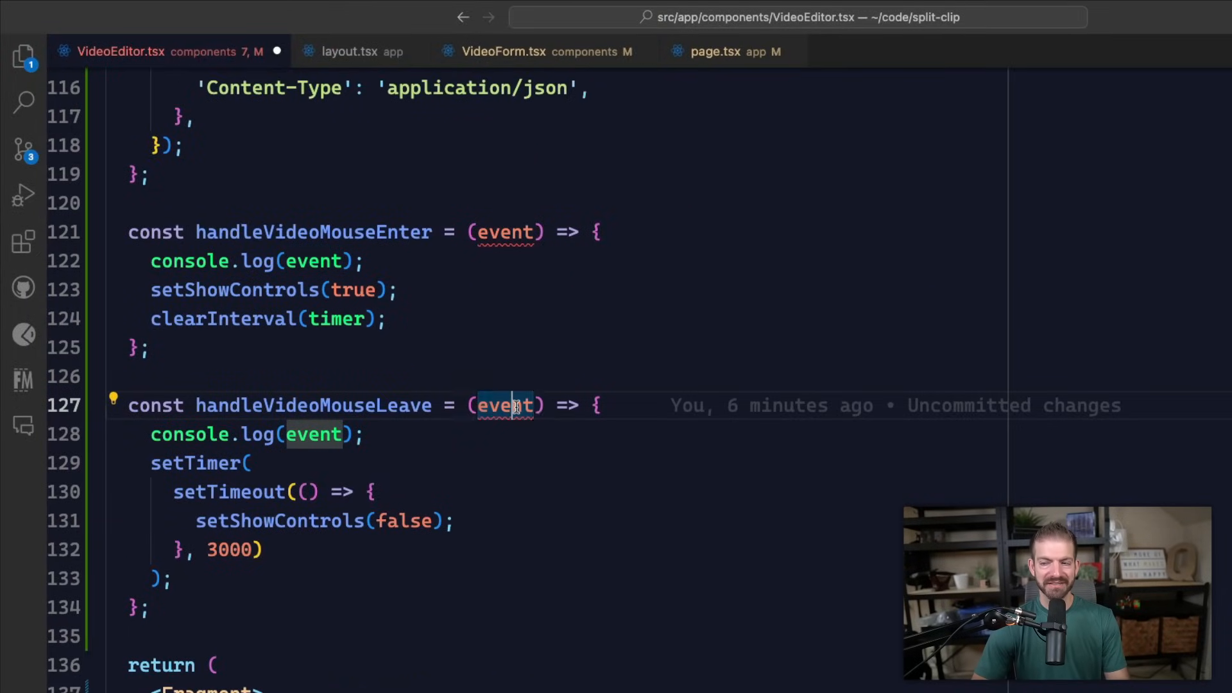
{"action": "mouse_move", "coordinate": [507, 405]}
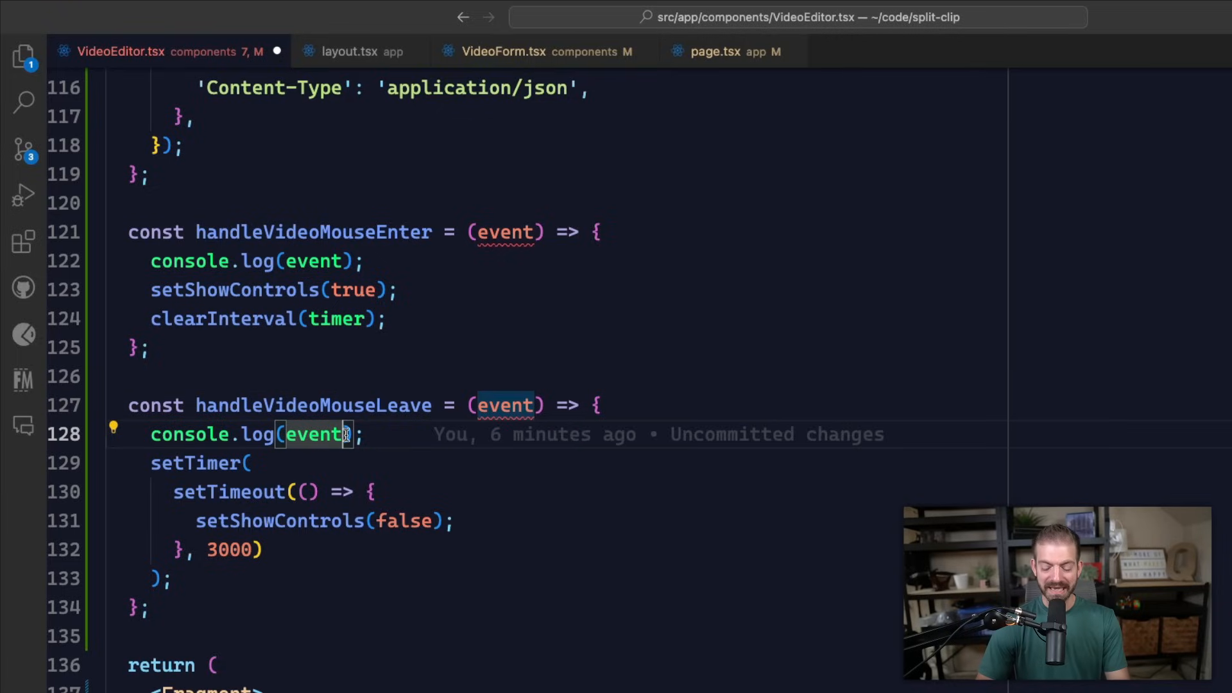
Remove the stray dot after event and reach the React SyntheticEvent reference in the results.
{"action": "type", "text": "."}
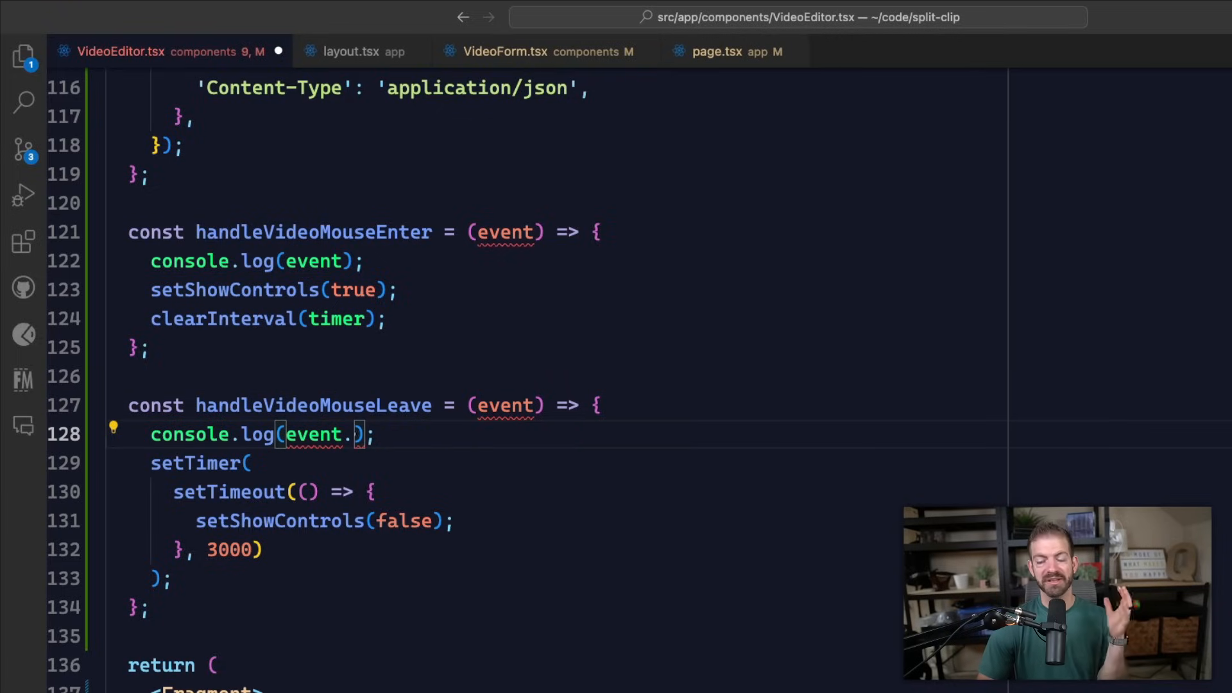
{"action": "key", "text": "Backspace"}
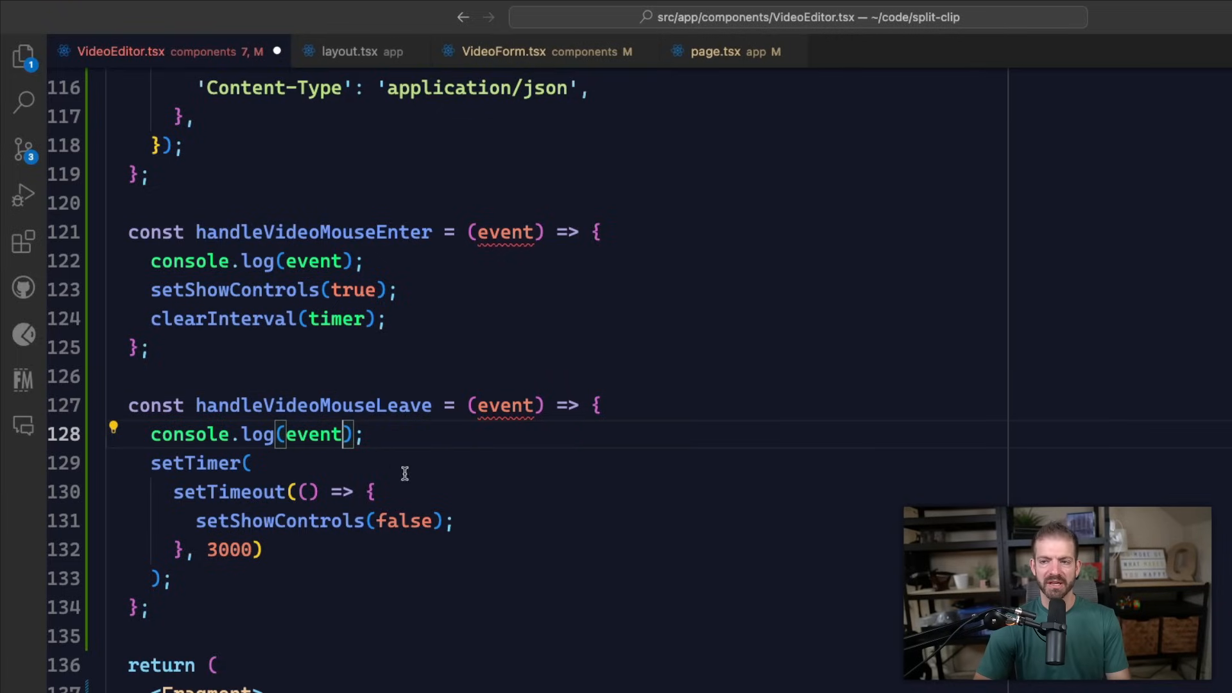
{"action": "scroll", "scroll_direction": "down", "scroll_amount": 3}
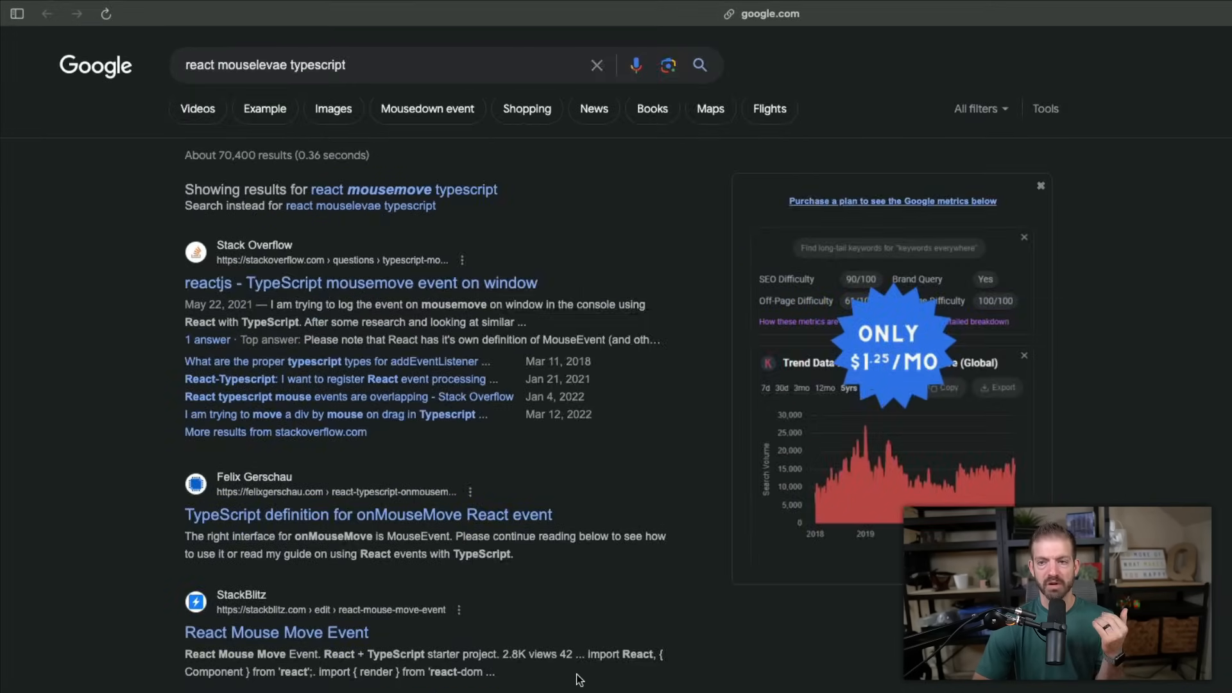
{"action": "scroll", "scroll_direction": "down", "scroll_amount": 3}
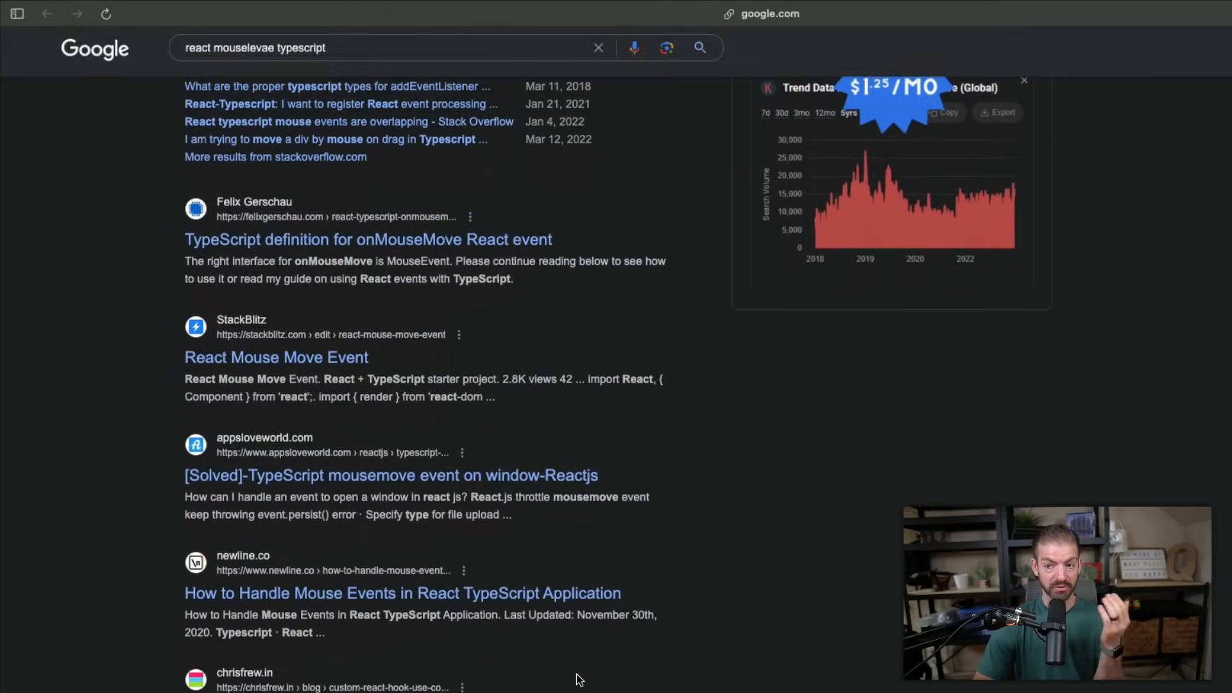
{"action": "scroll", "scroll_direction": "down", "scroll_amount": 3}
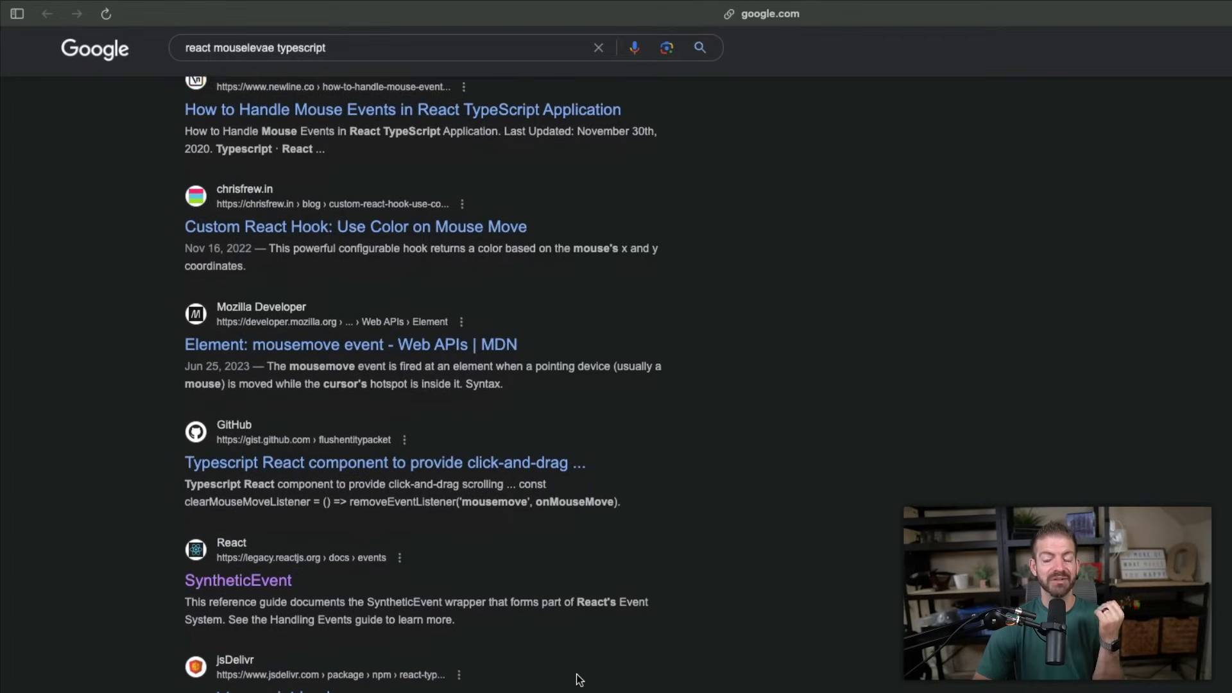
{"action": "scroll", "scroll_direction": "down", "scroll_amount": 3}
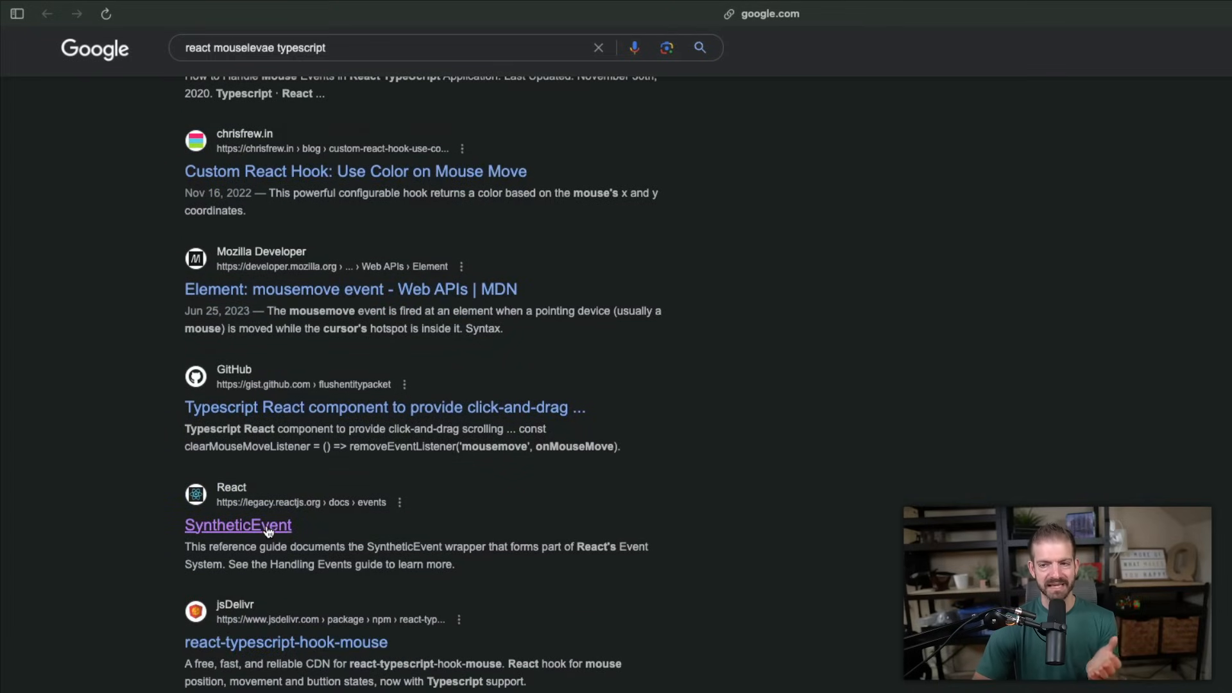
{"action": "left_click", "coordinate": [238, 525]}
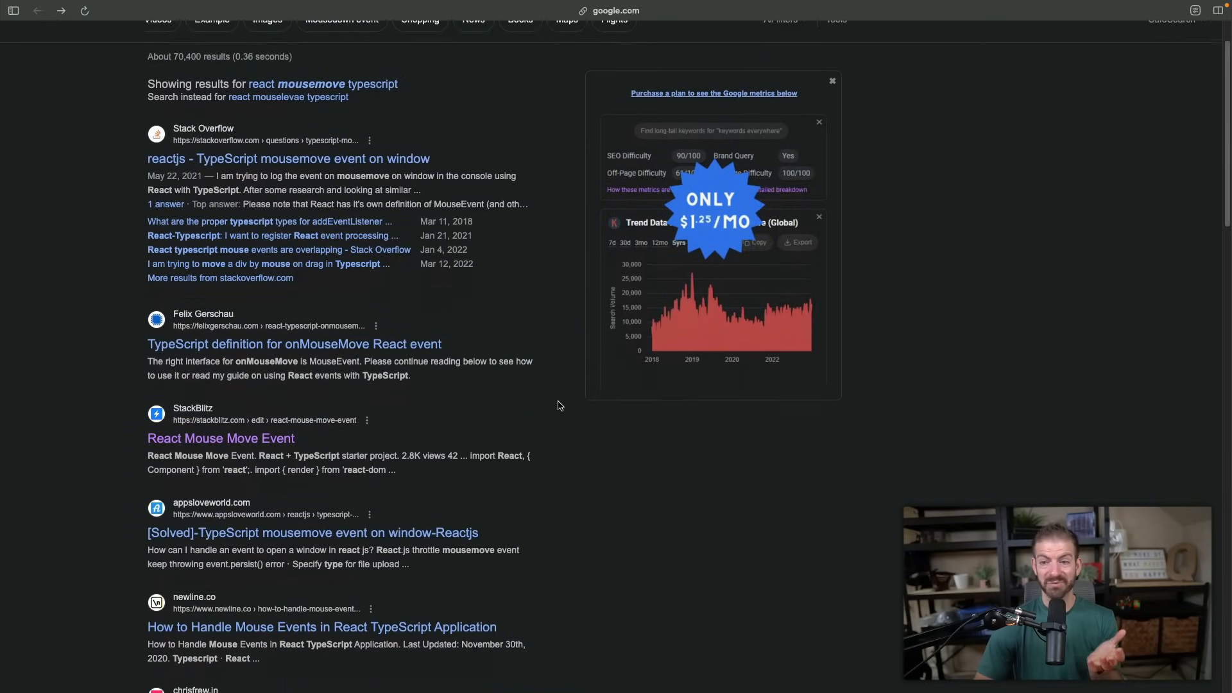
Read Felix Gerschau's article down to MouseEvent as the onMouseMove interface.
{"action": "left_click", "coordinate": [294, 344]}
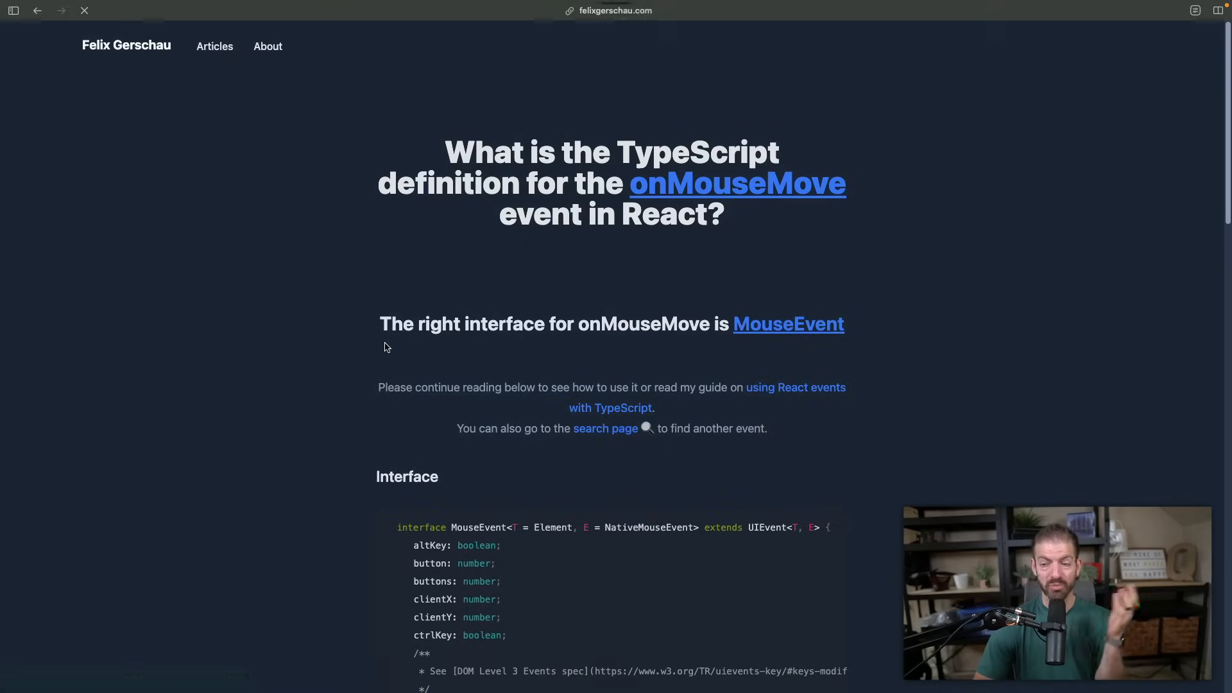
{"action": "scroll", "scroll_direction": "down", "scroll_amount": 3}
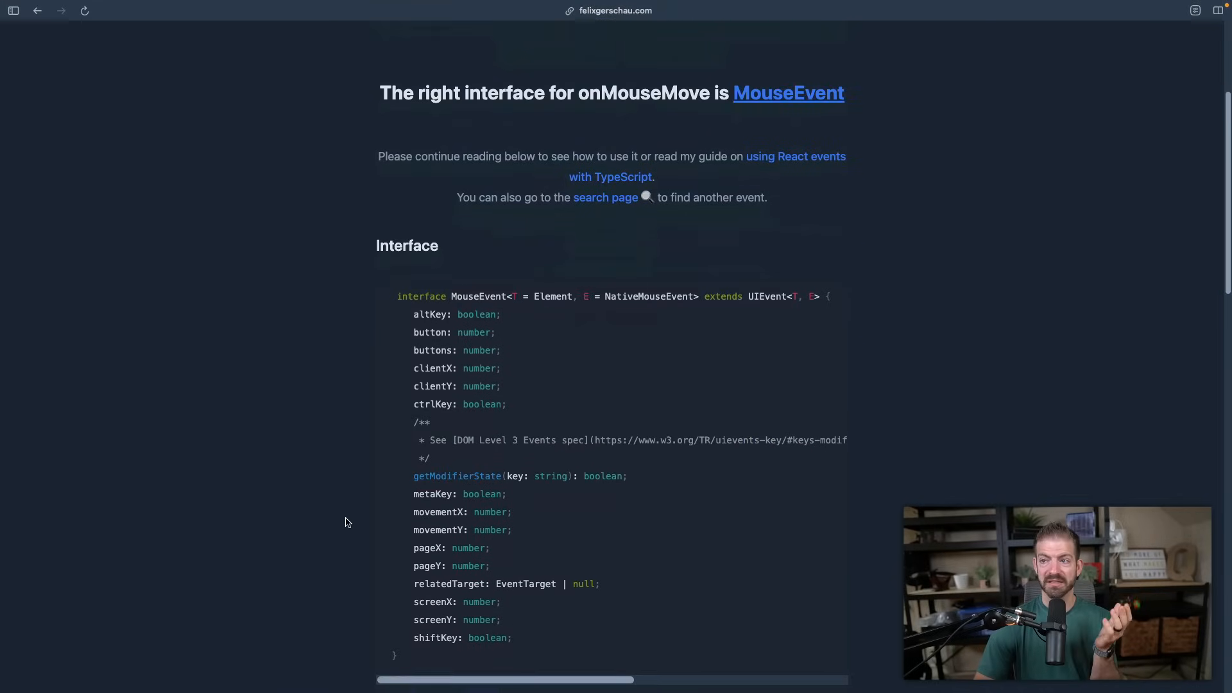
{"action": "scroll", "scroll_direction": "down", "scroll_amount": 3}
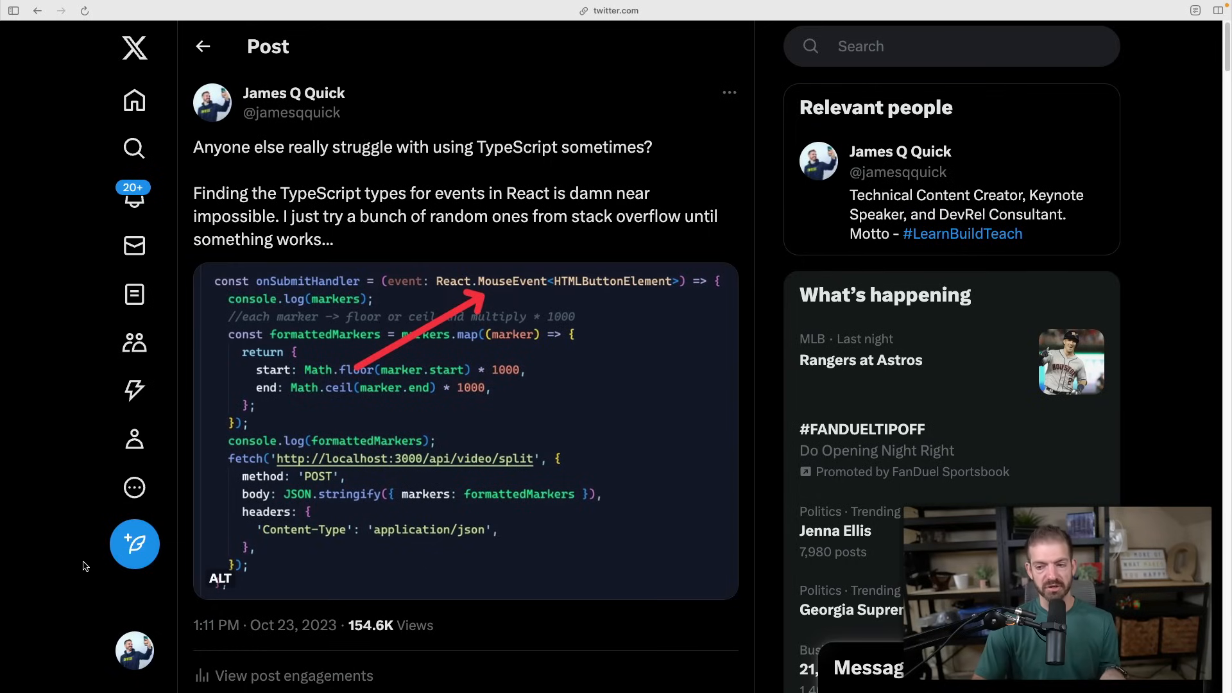
{"action": "scroll", "scroll_direction": "down", "scroll_amount": 3}
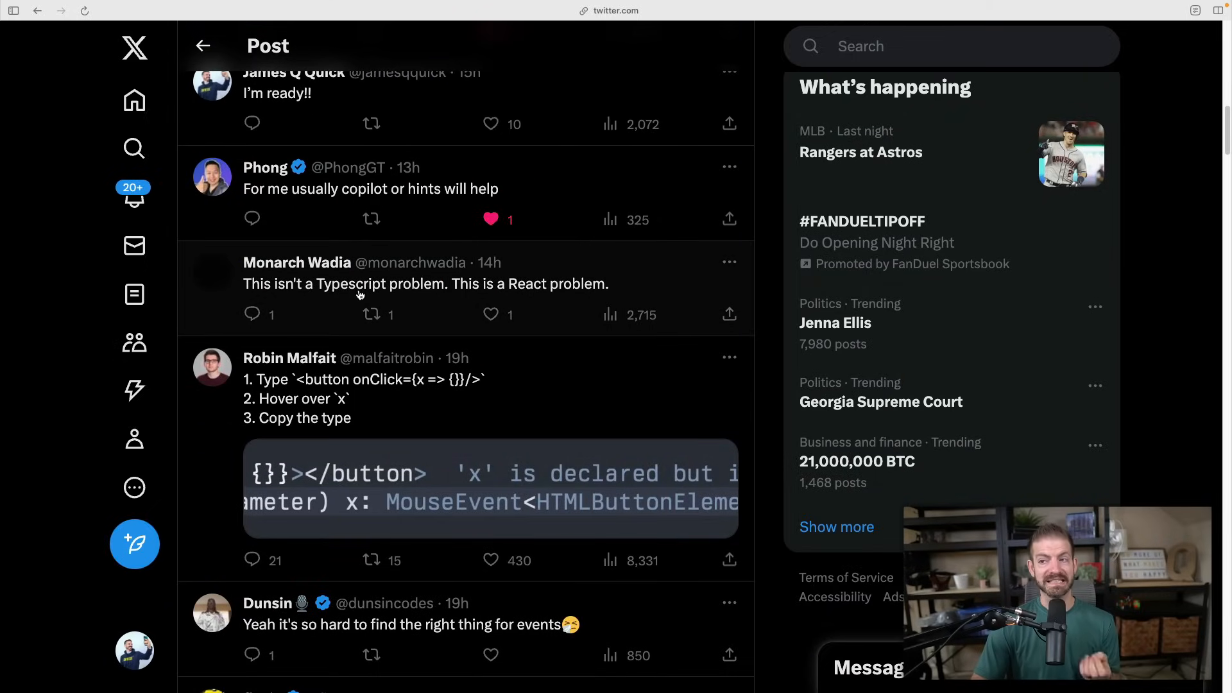
{"action": "mouse_move", "coordinate": [444, 295]}
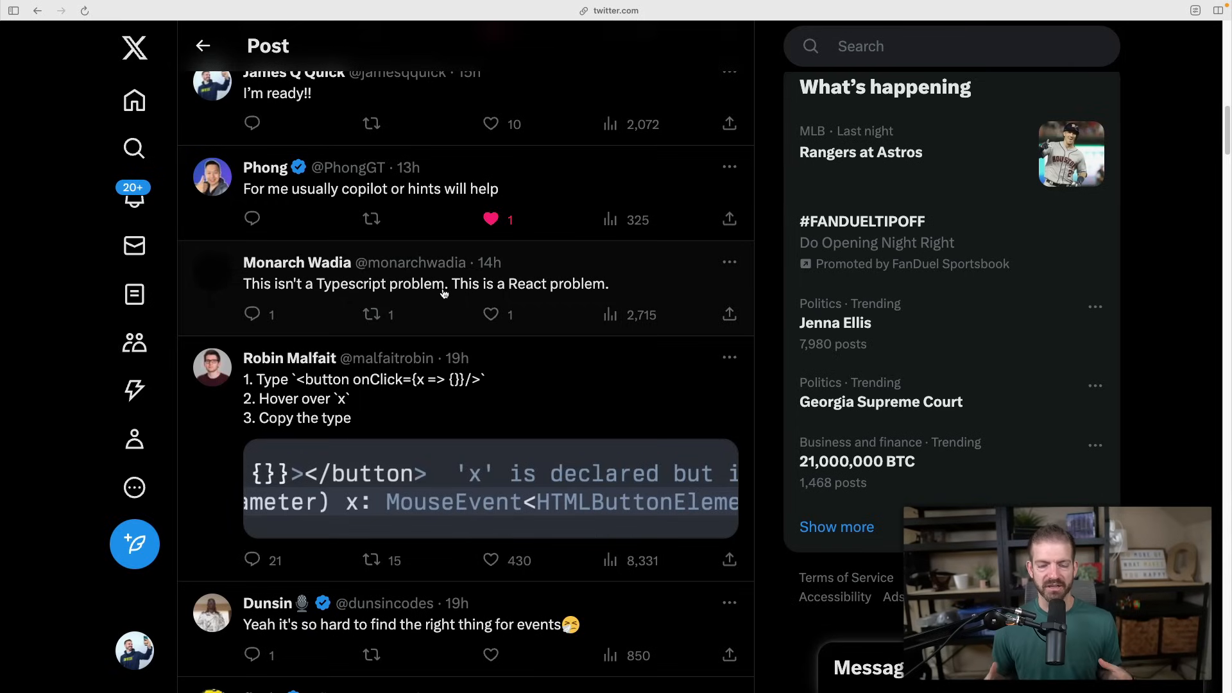
{"action": "scroll", "scroll_direction": "down", "scroll_amount": 3}
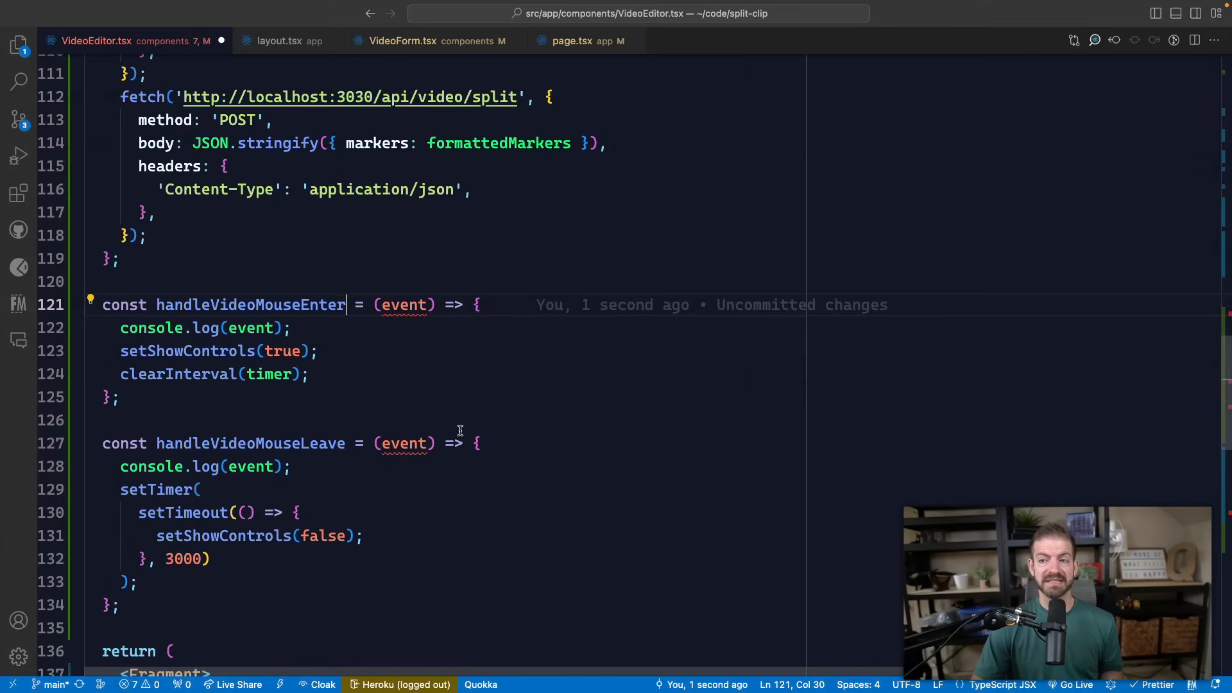
Return to line 121 of VideoEditor.tsx and start a colon annotation on handleVideoMouseEnter.
{"action": "scroll", "scroll_direction": "down", "scroll_amount": 3}
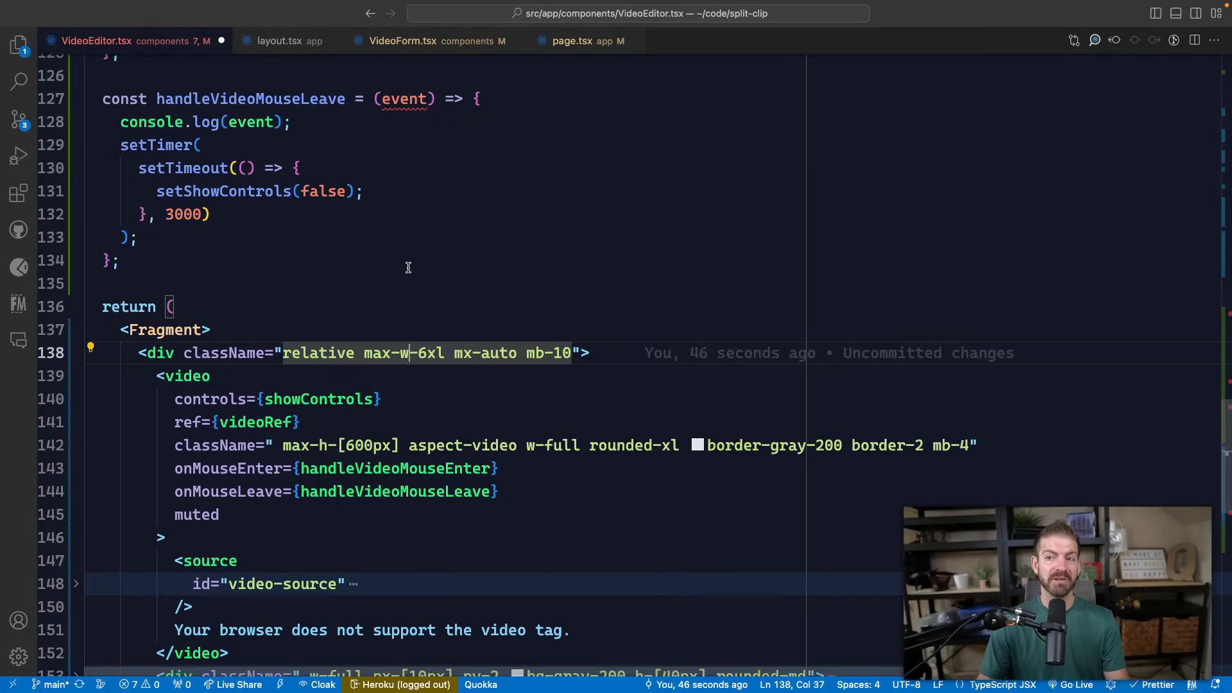
{"action": "scroll", "scroll_direction": "up", "scroll_amount": 3}
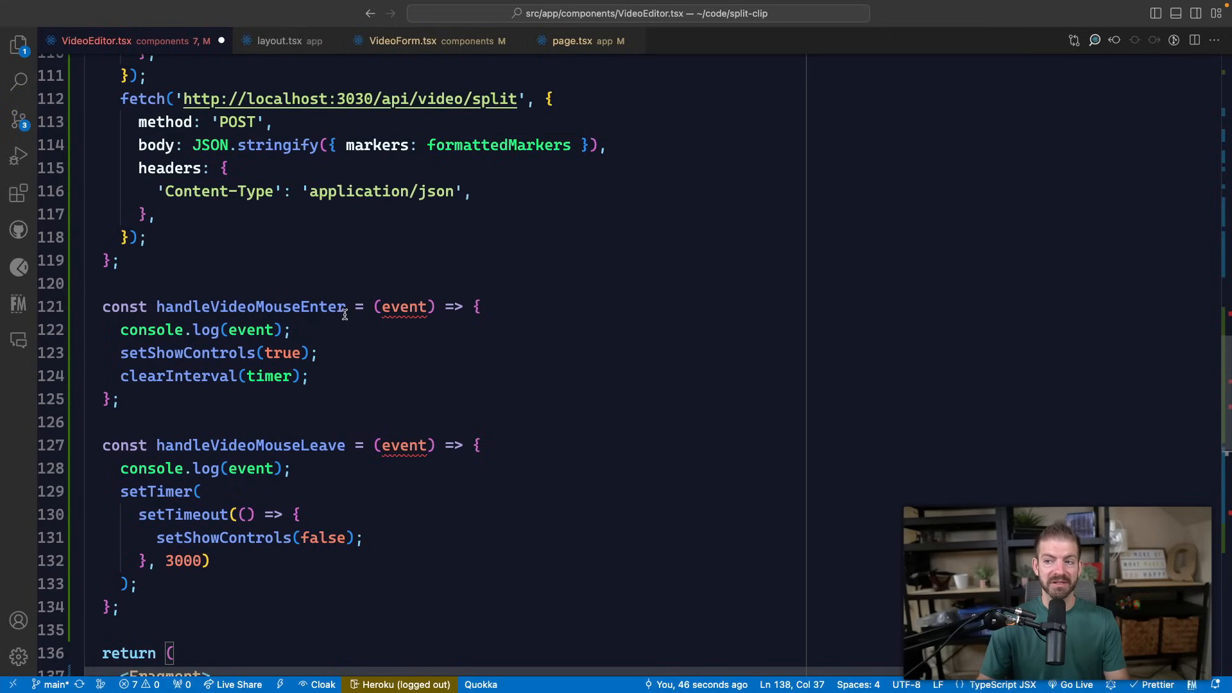
{"action": "type", "text": ":"}
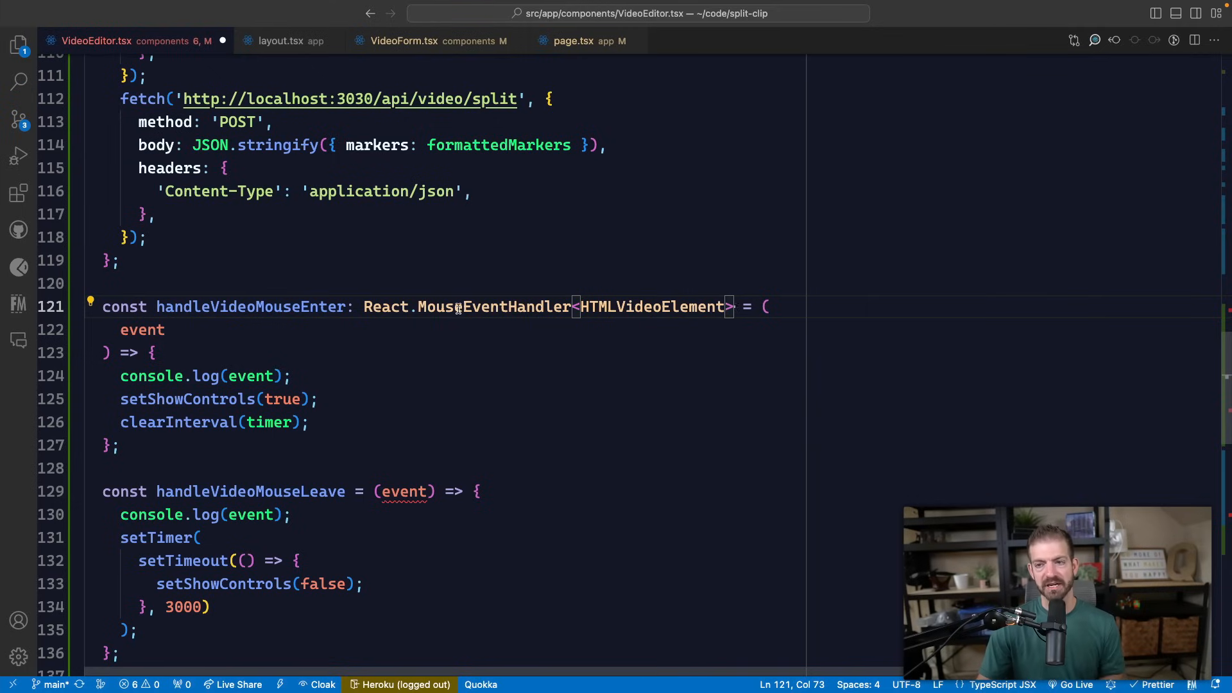
{"action": "mouse_move", "coordinate": [493, 307]}
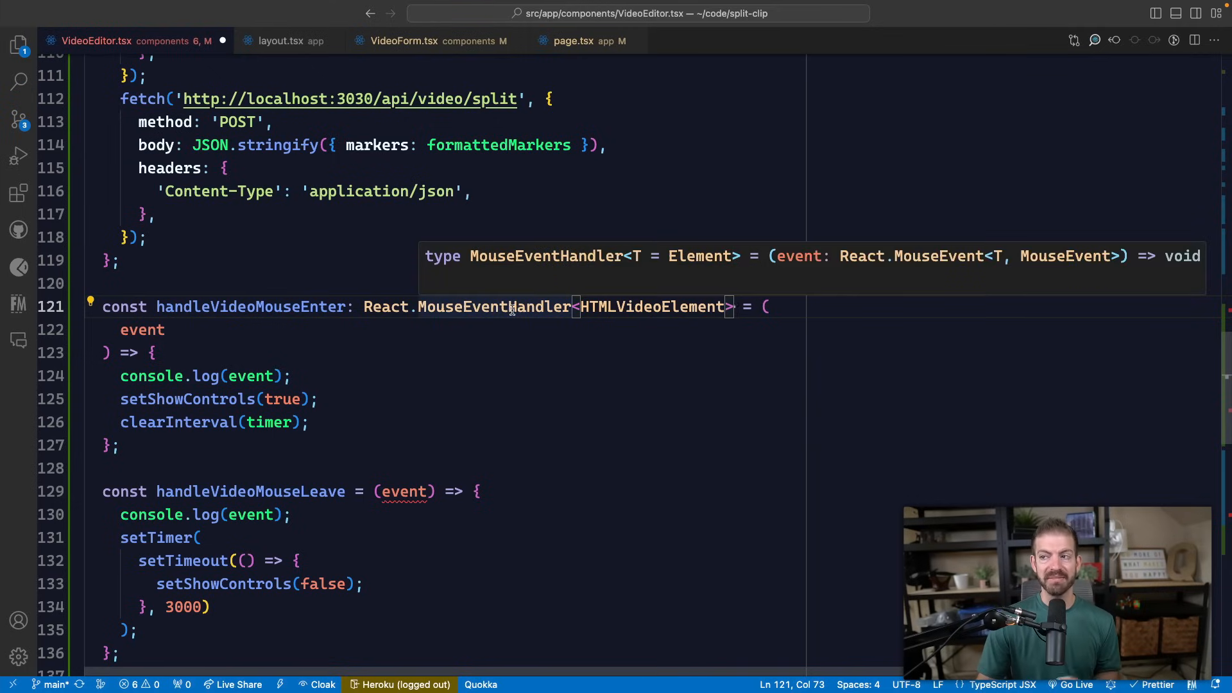
{"action": "mouse_move", "coordinate": [652, 307]}
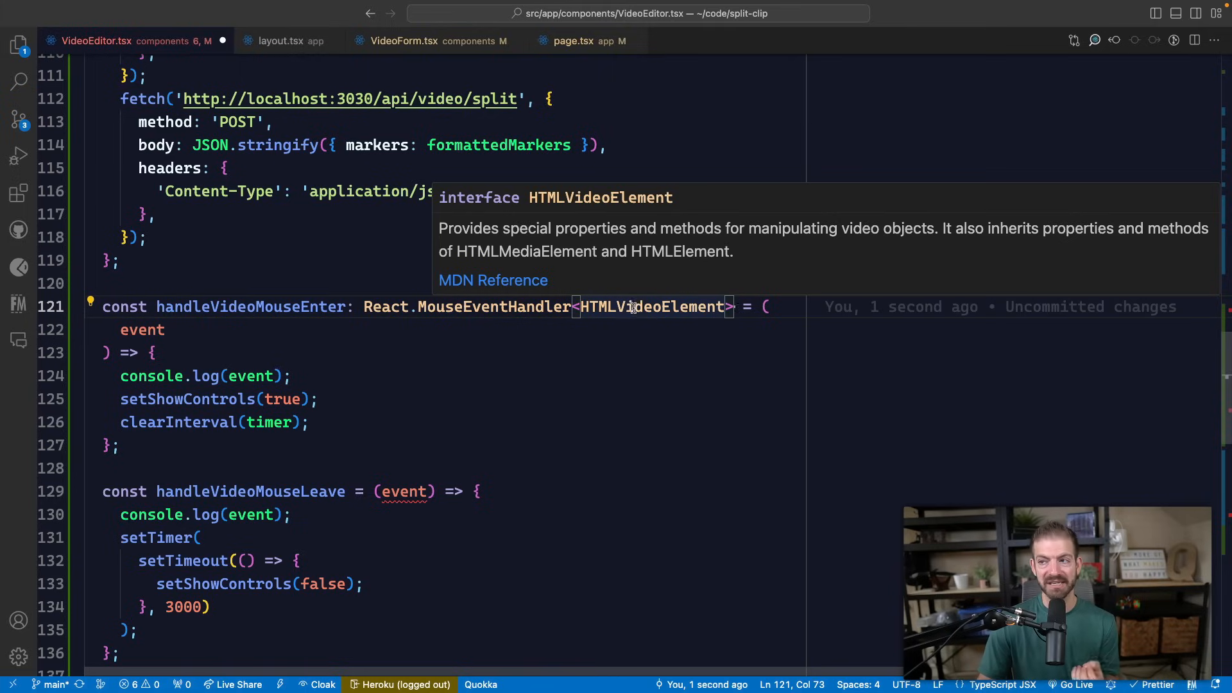
Try HTMLDivElement as the handler's element type, log event.currentTarget.src, and select the handler annotation.
{"action": "double_click", "coordinate": [651, 307]}
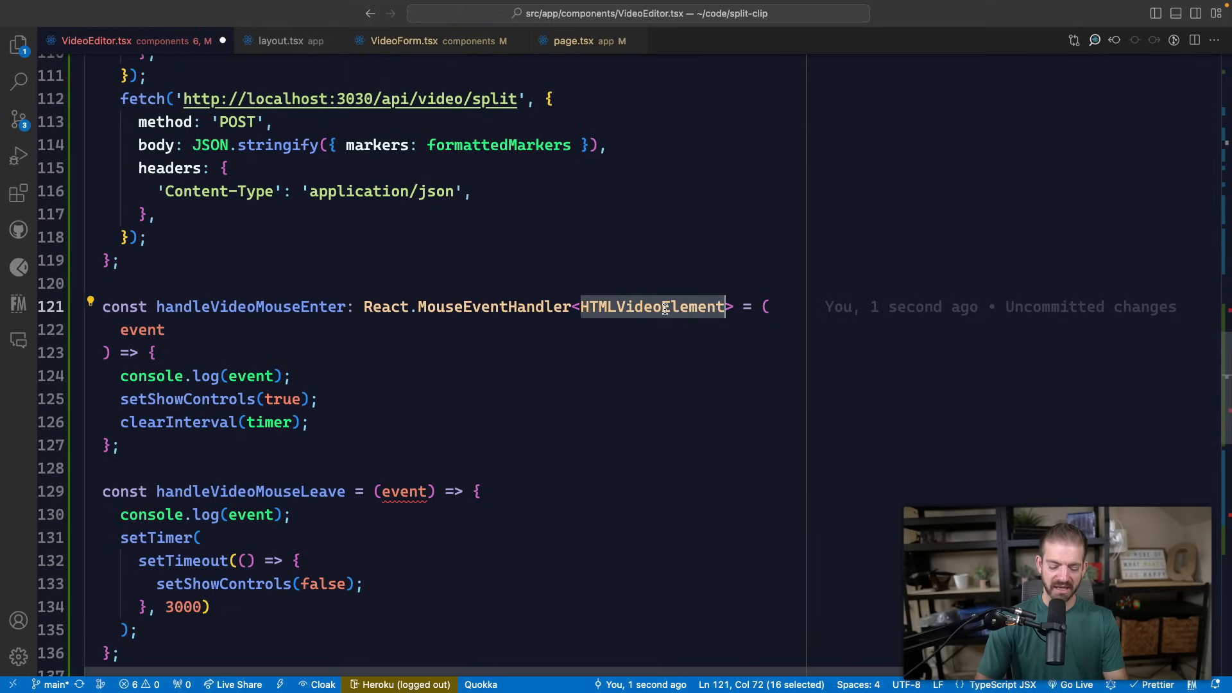
{"action": "type", "text": "HTMLDivEle"}
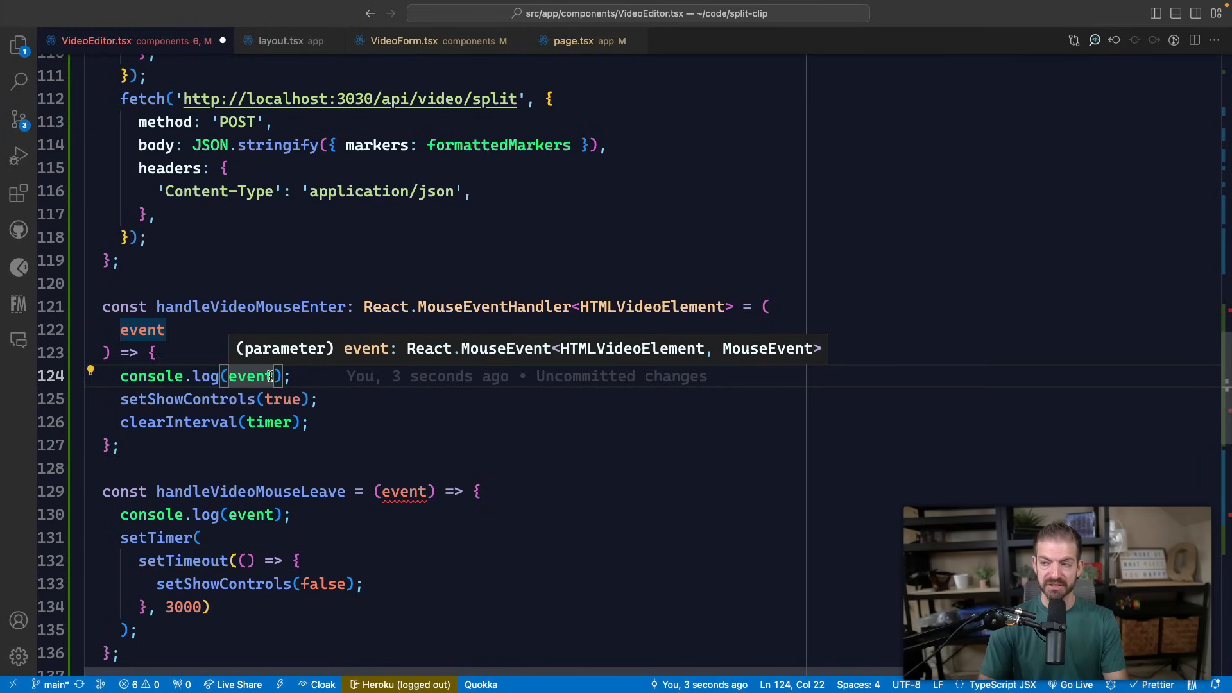
{"action": "type", "text": ".currentTarget."}
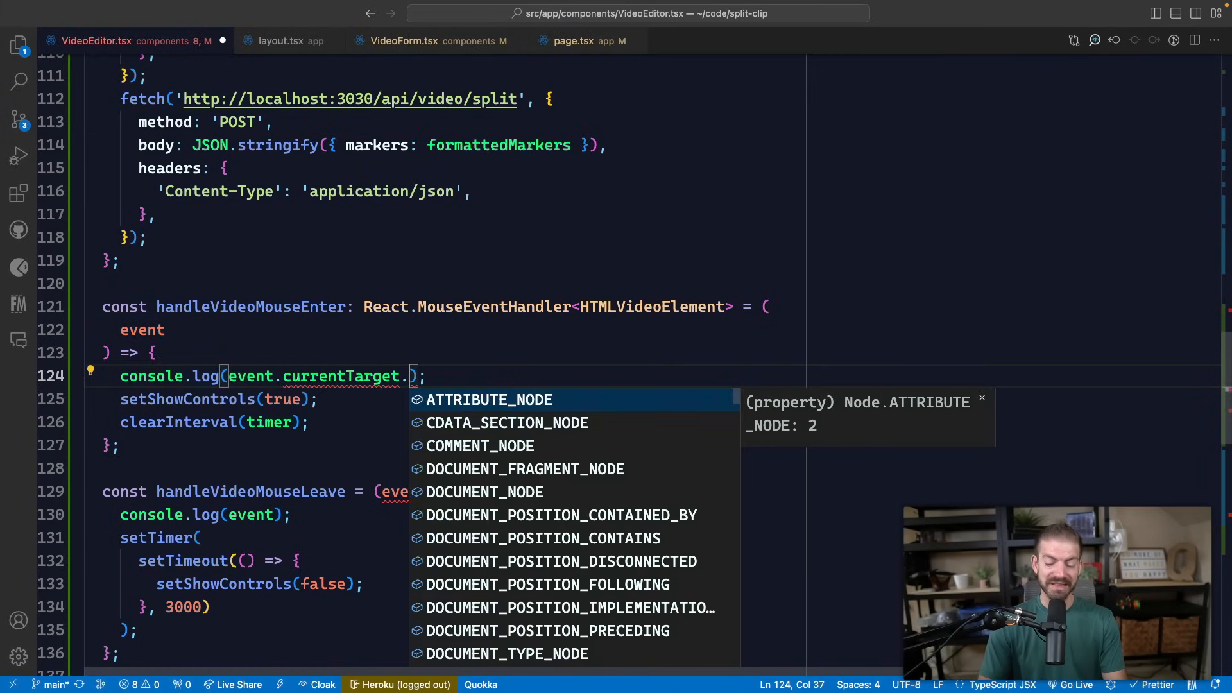
{"action": "type", "text": "src"}
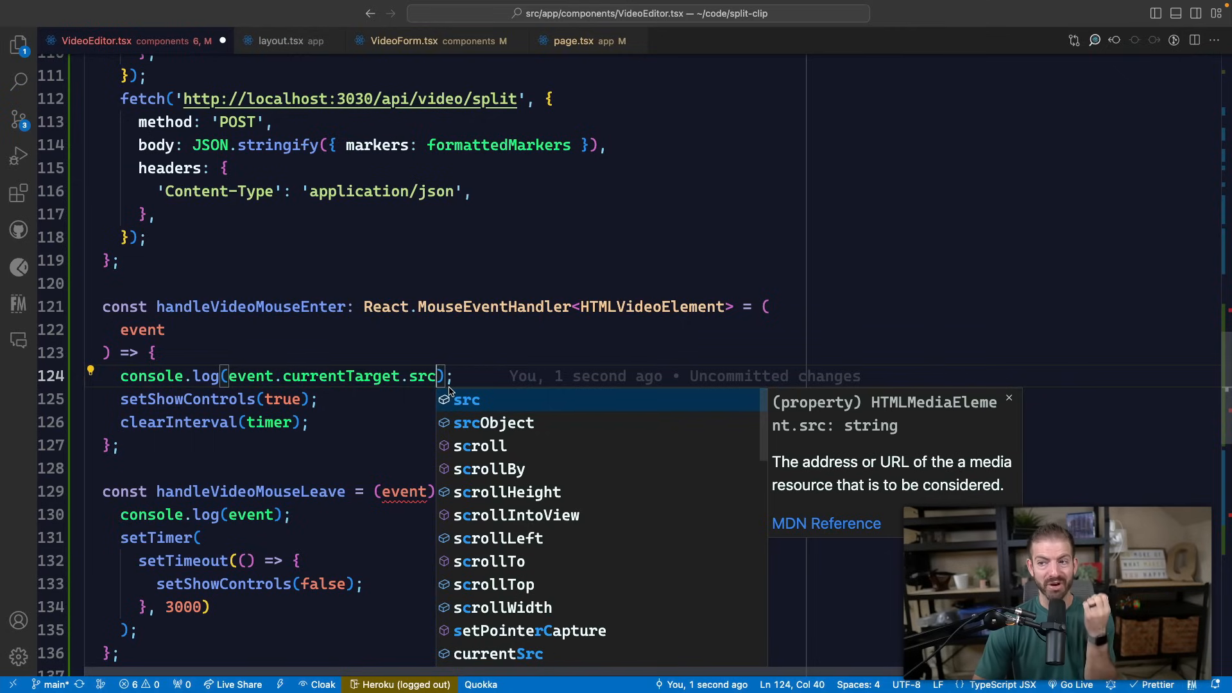
{"action": "key", "text": "Escape"}
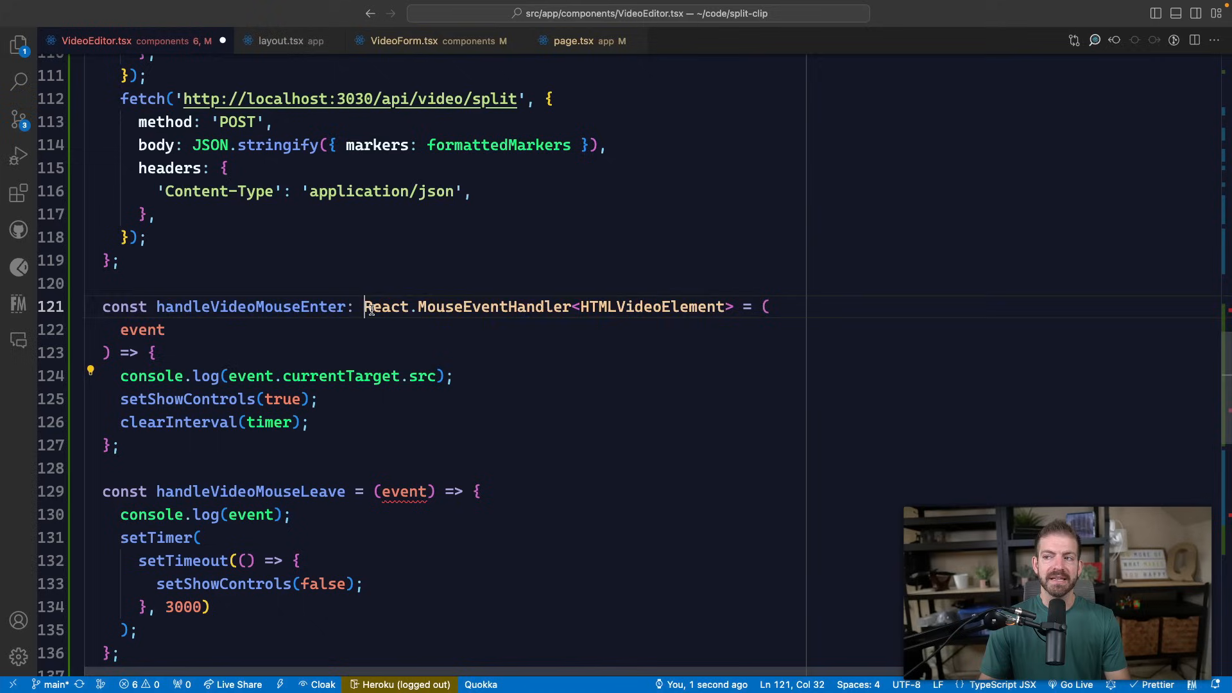
{"action": "left_click_drag", "start_coordinate": [363, 307], "coordinate": [733, 307]}
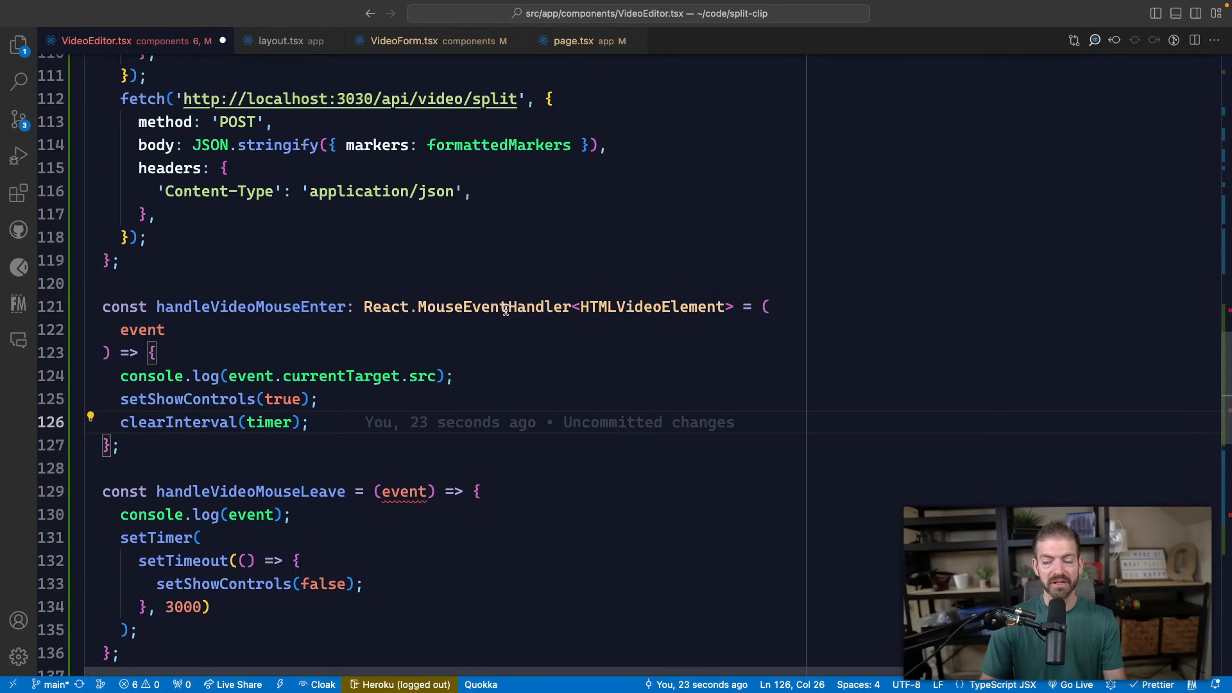
{"action": "mouse_move", "coordinate": [493, 307]}
{"action": "type", "text": ": React.MouseEvent<T, MouseEvent>"}
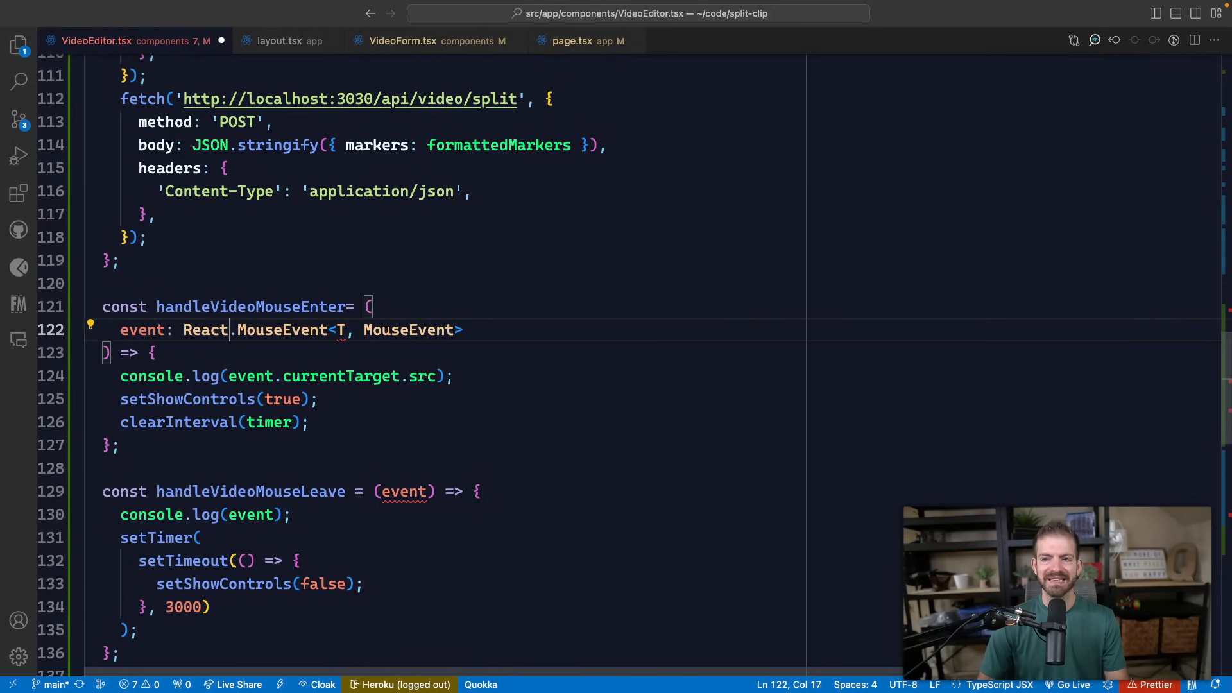
Replace the T placeholder with HTMLVideoElement in React.MouseEvent<T, MouseEvent> and recheck currentTarget's properties.
{"action": "double_click", "coordinate": [281, 330]}
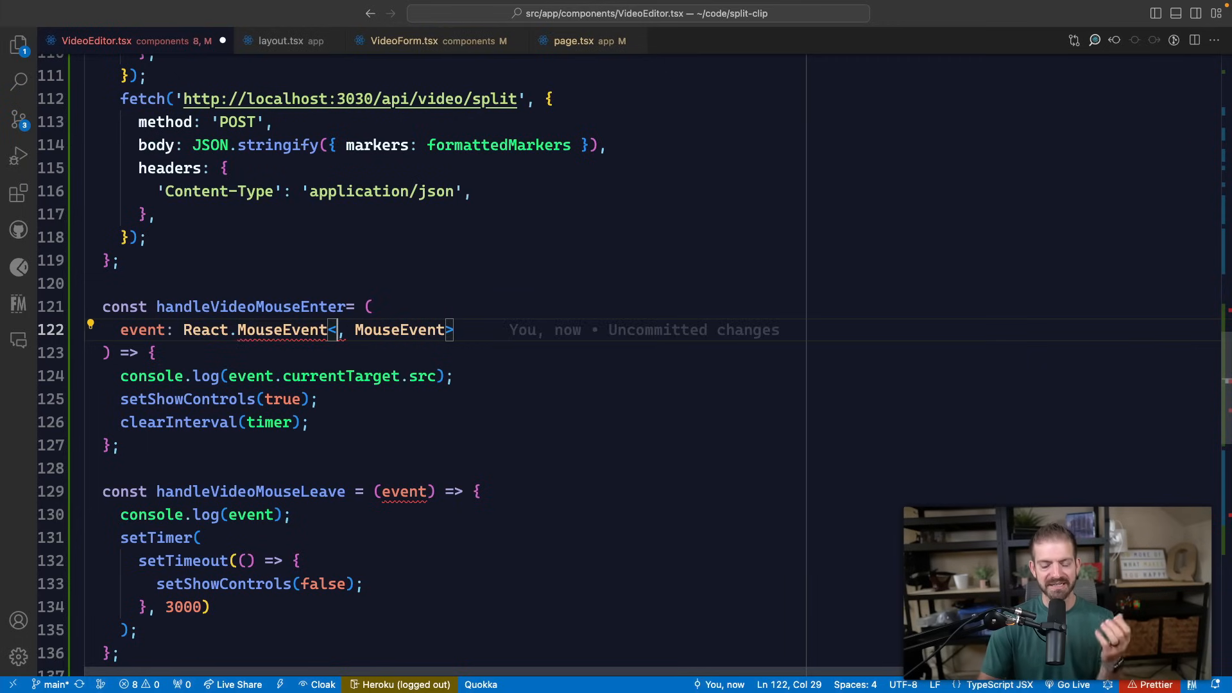
{"action": "type", "text": "HTMLVideo"}
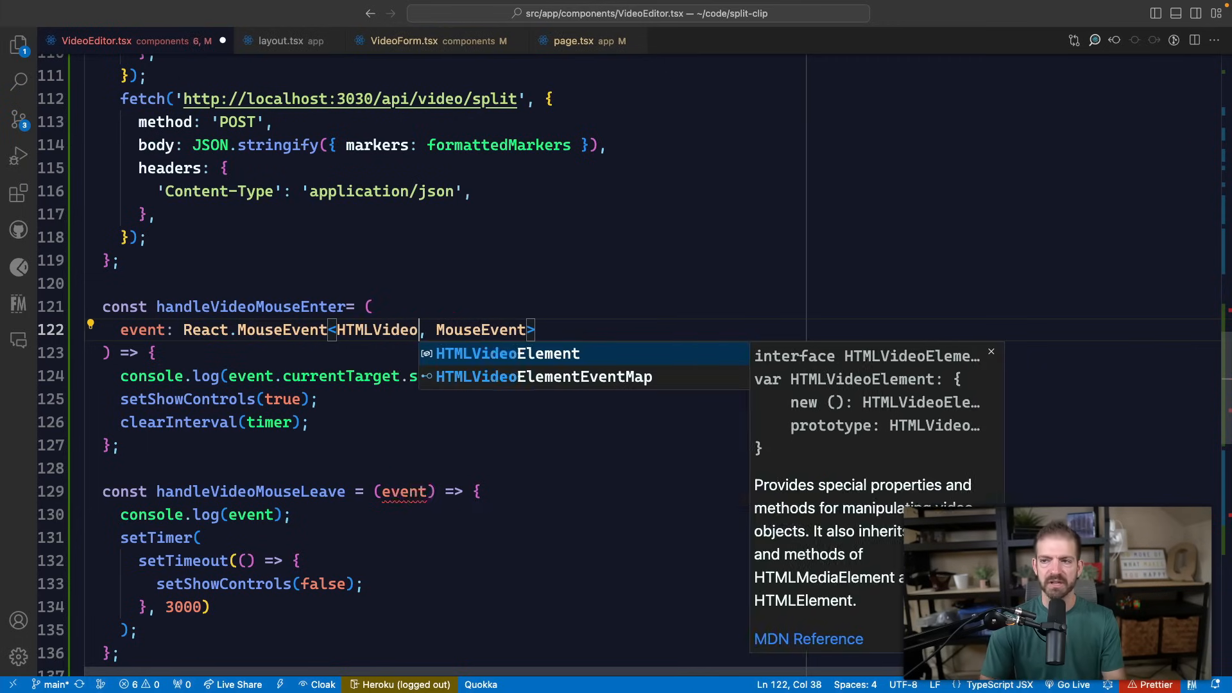
{"action": "key", "text": "Tab"}
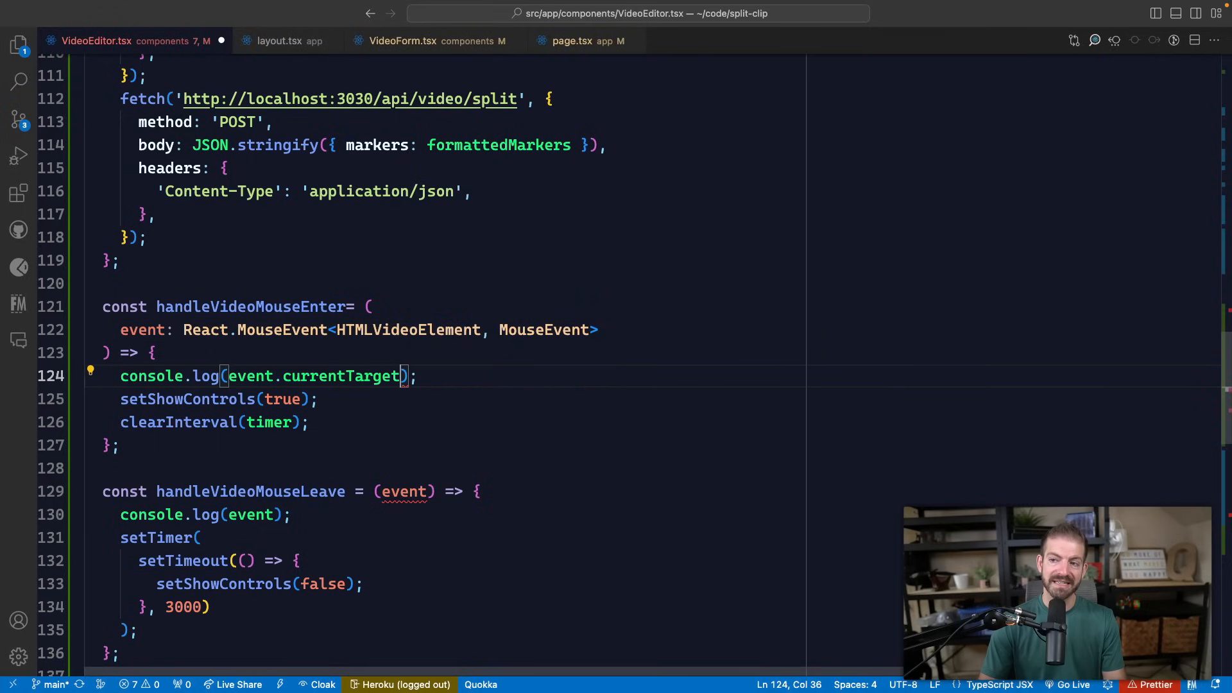
{"action": "key", "text": "Backspace"}
{"action": "type", "text": ".src"}
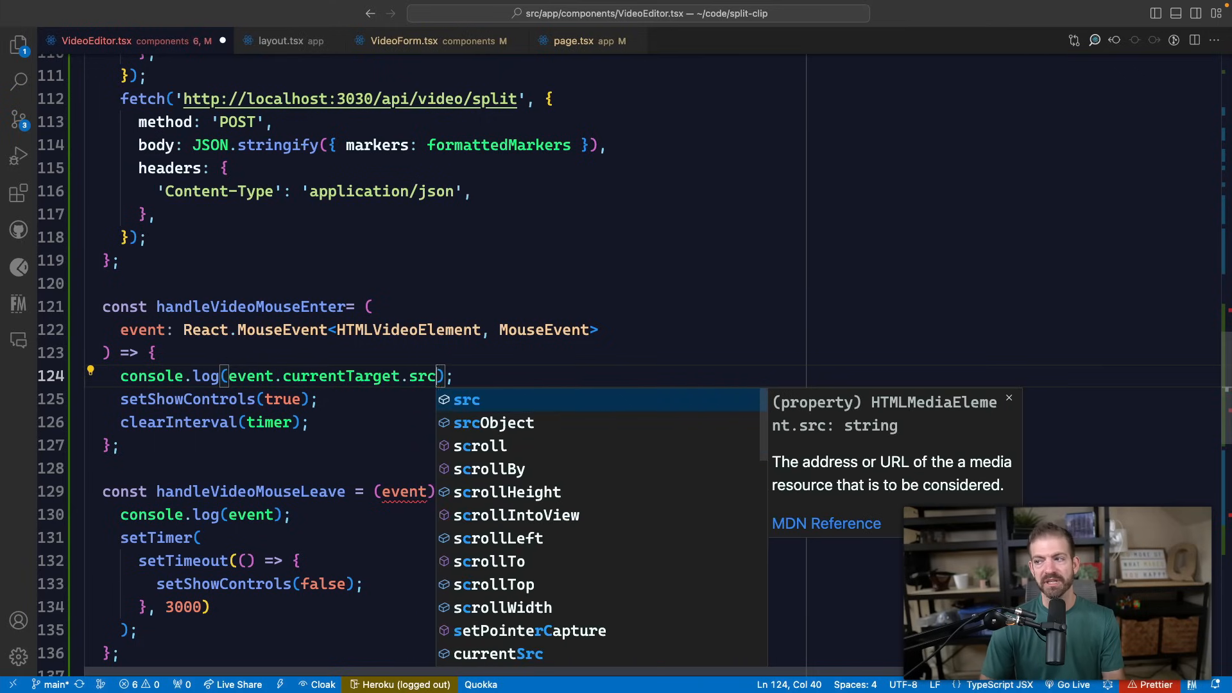
{"action": "mouse_move", "coordinate": [822, 401]}
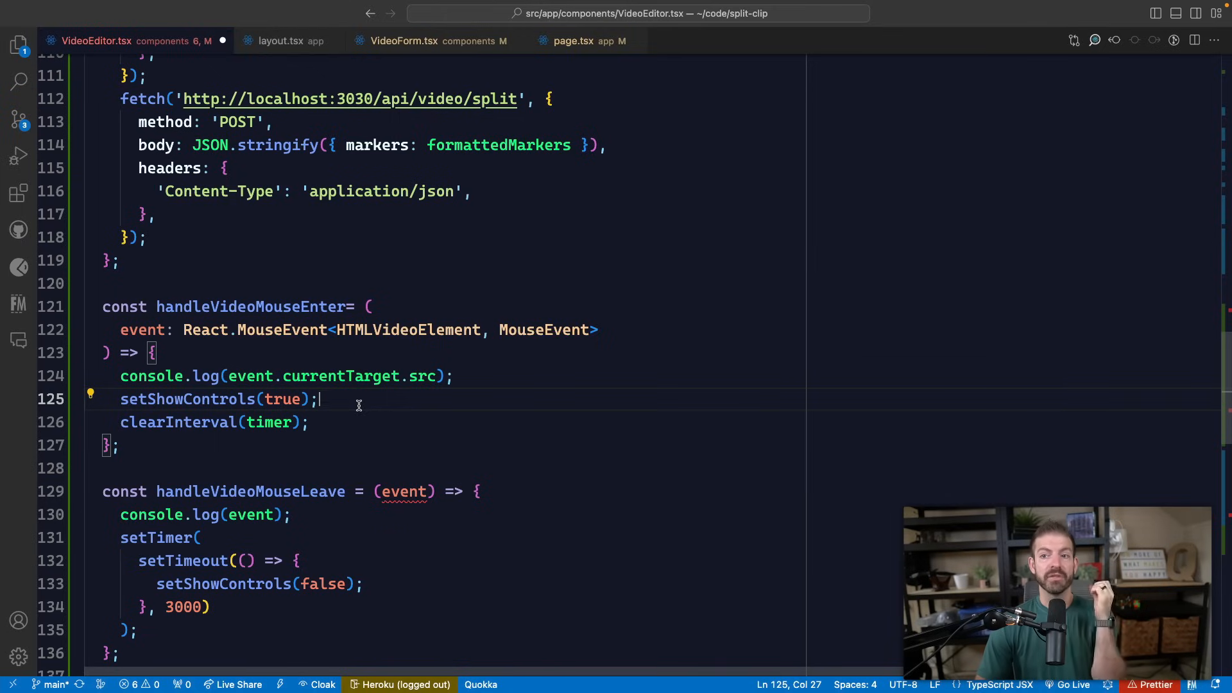
{"action": "scroll", "scroll_direction": "down", "scroll_amount": 3}
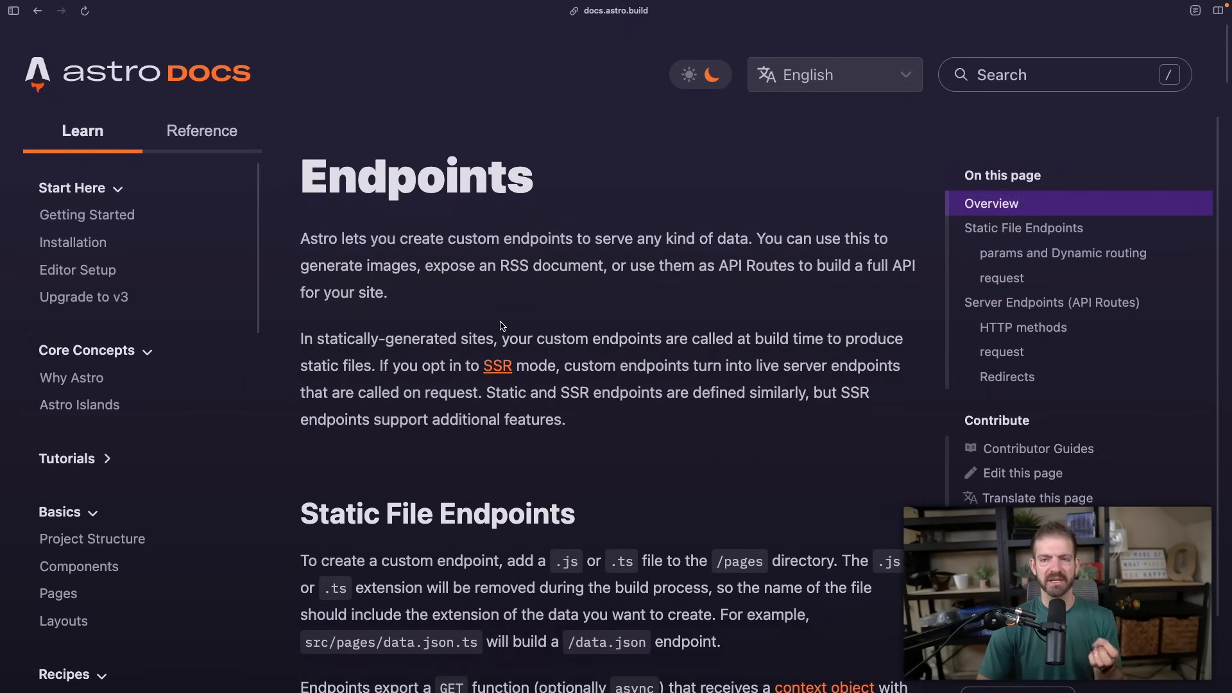
Read past Static File Endpoints to the example typed with APIRoute.
{"action": "scroll", "scroll_direction": "down", "scroll_amount": 3}
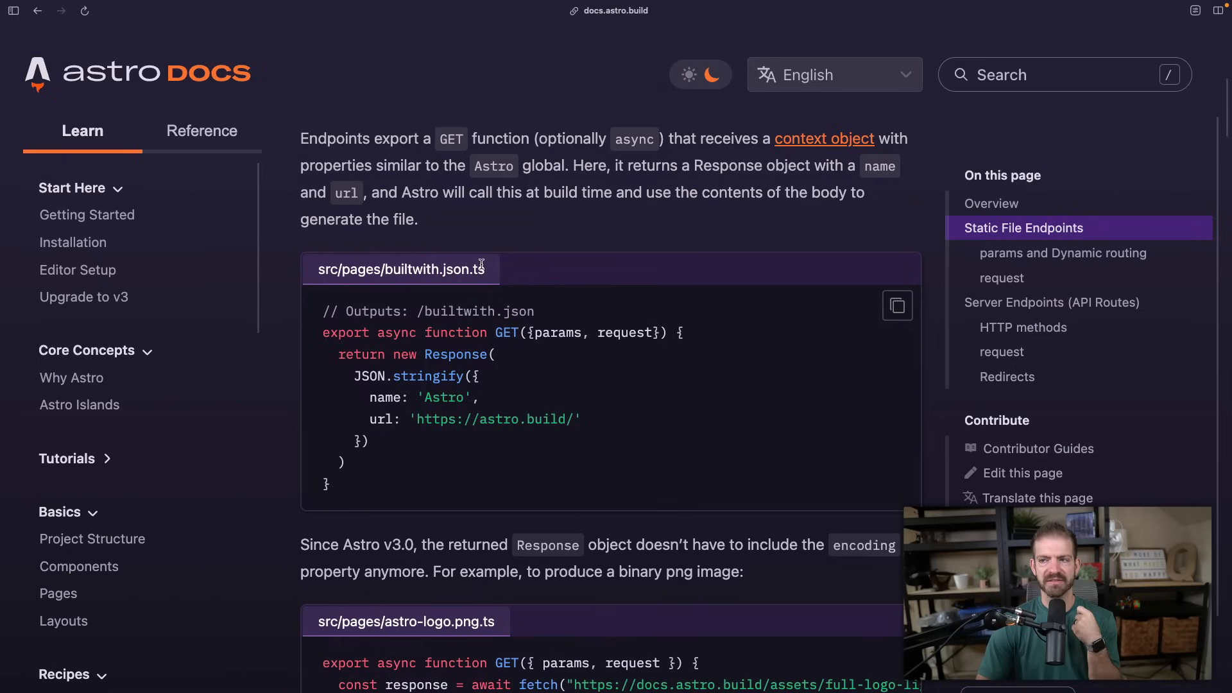
{"action": "mouse_move", "coordinate": [331, 432]}
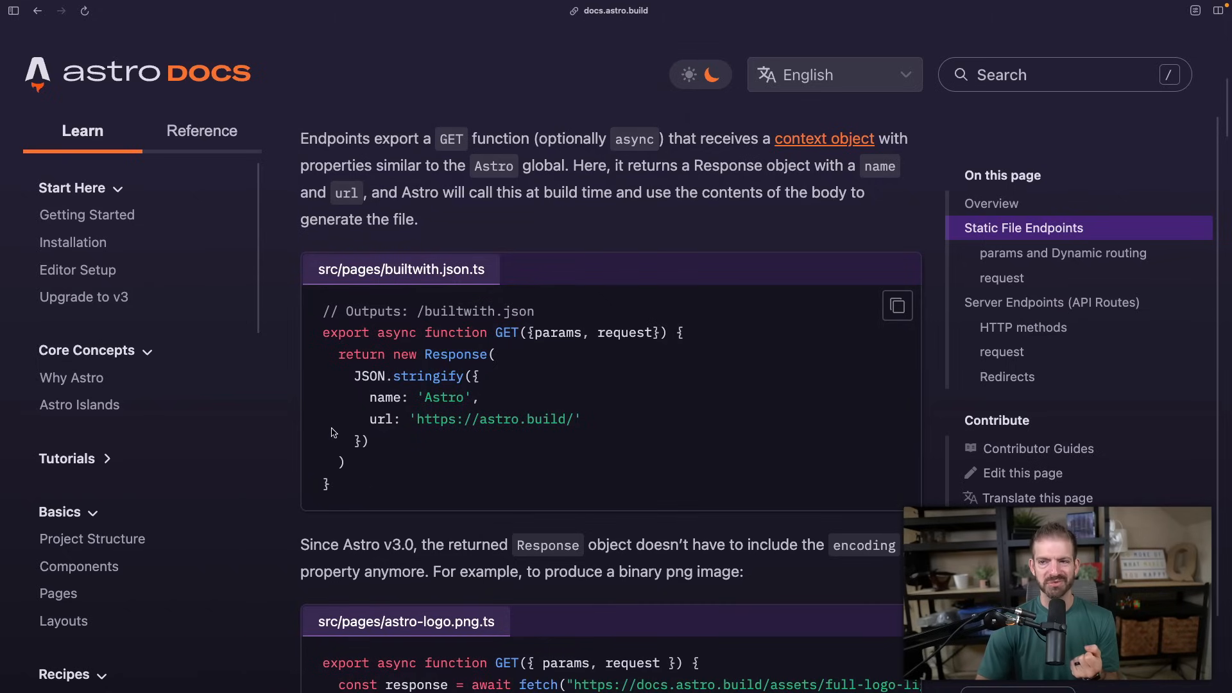
{"action": "scroll", "scroll_direction": "down", "scroll_amount": 3}
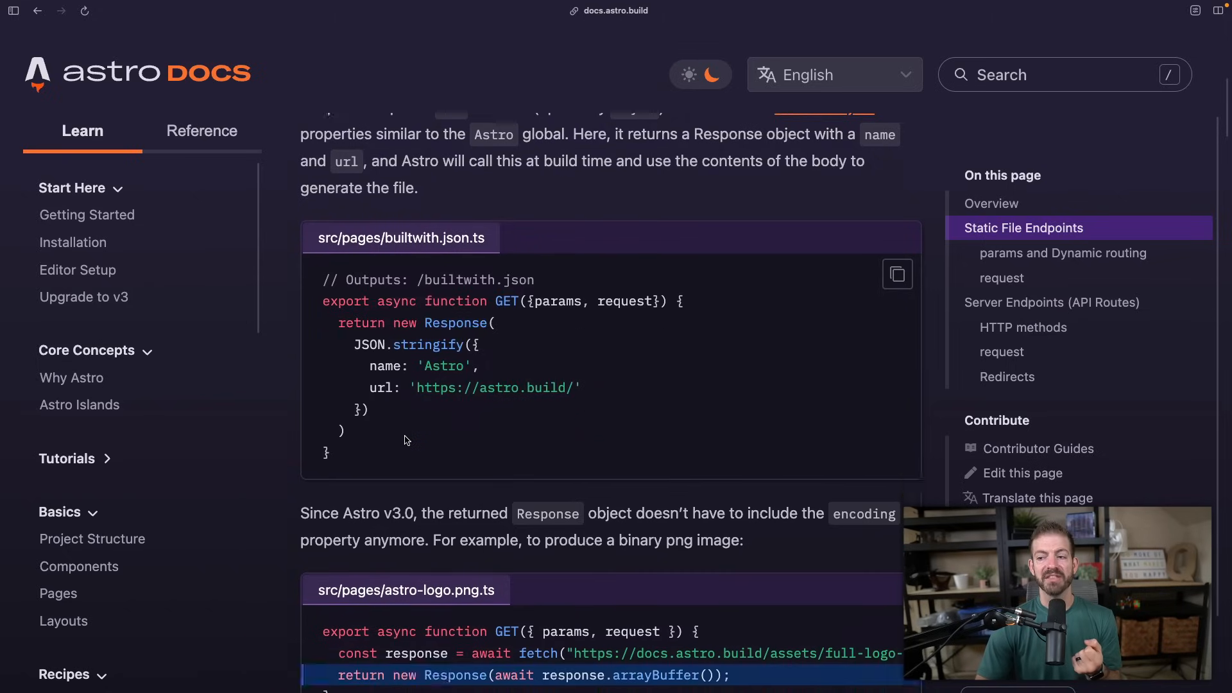
{"action": "scroll", "scroll_direction": "down", "scroll_amount": 3}
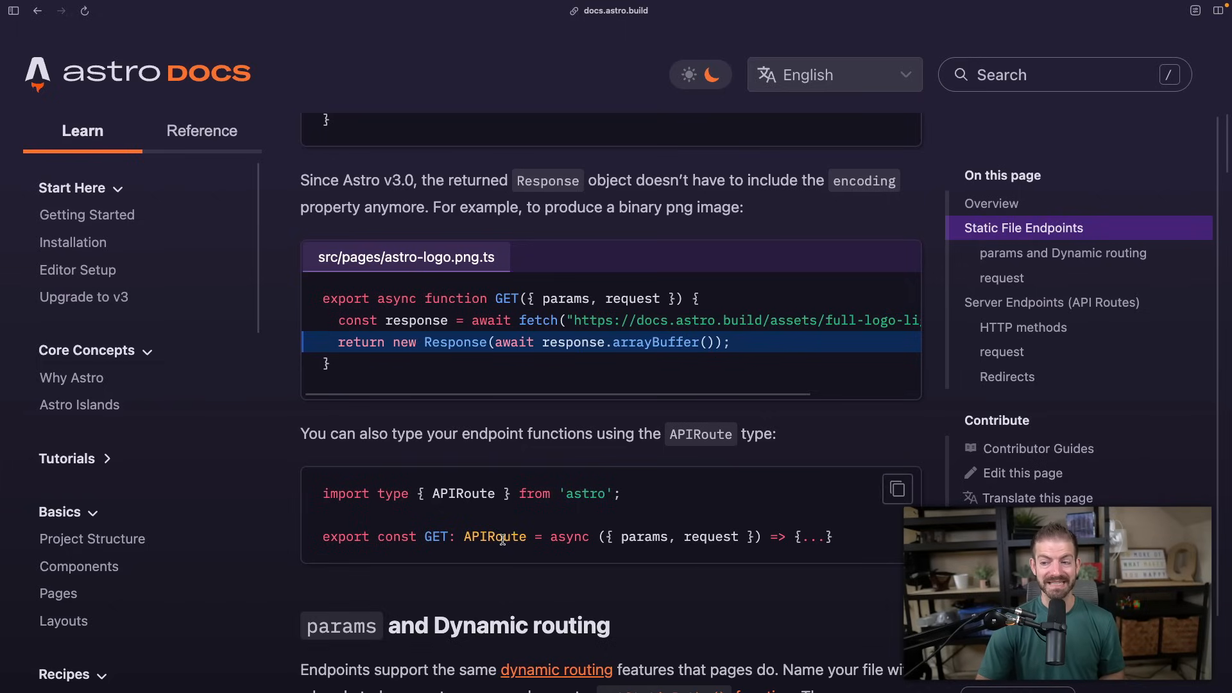
{"action": "double_click", "coordinate": [494, 537]}
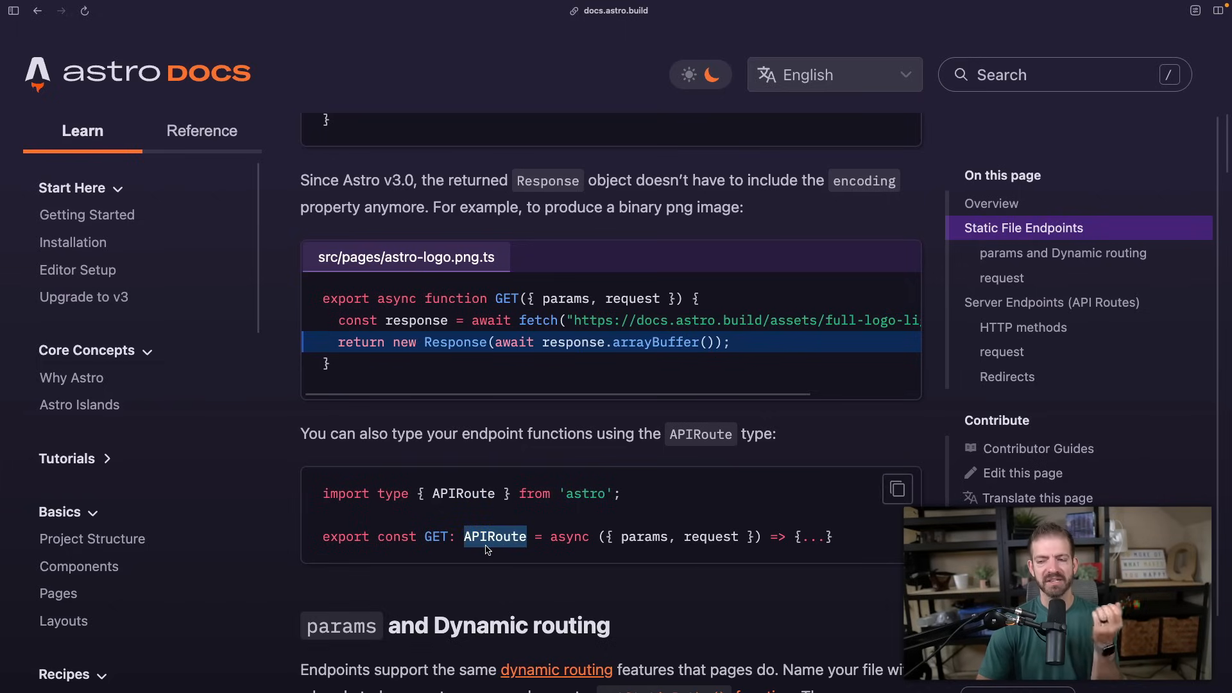
Continue to the HTTP methods examples and highlight APIRoute on the POST handler.
{"action": "scroll", "scroll_direction": "down", "scroll_amount": 3}
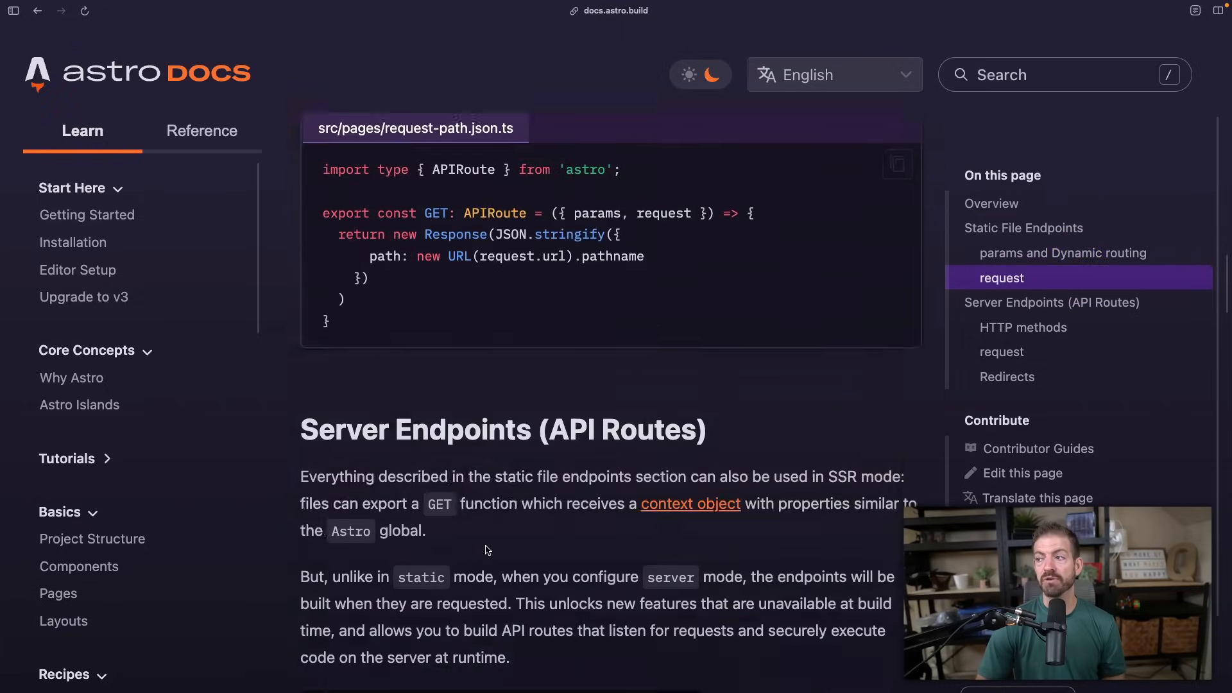
{"action": "scroll", "scroll_direction": "down", "scroll_amount": 3}
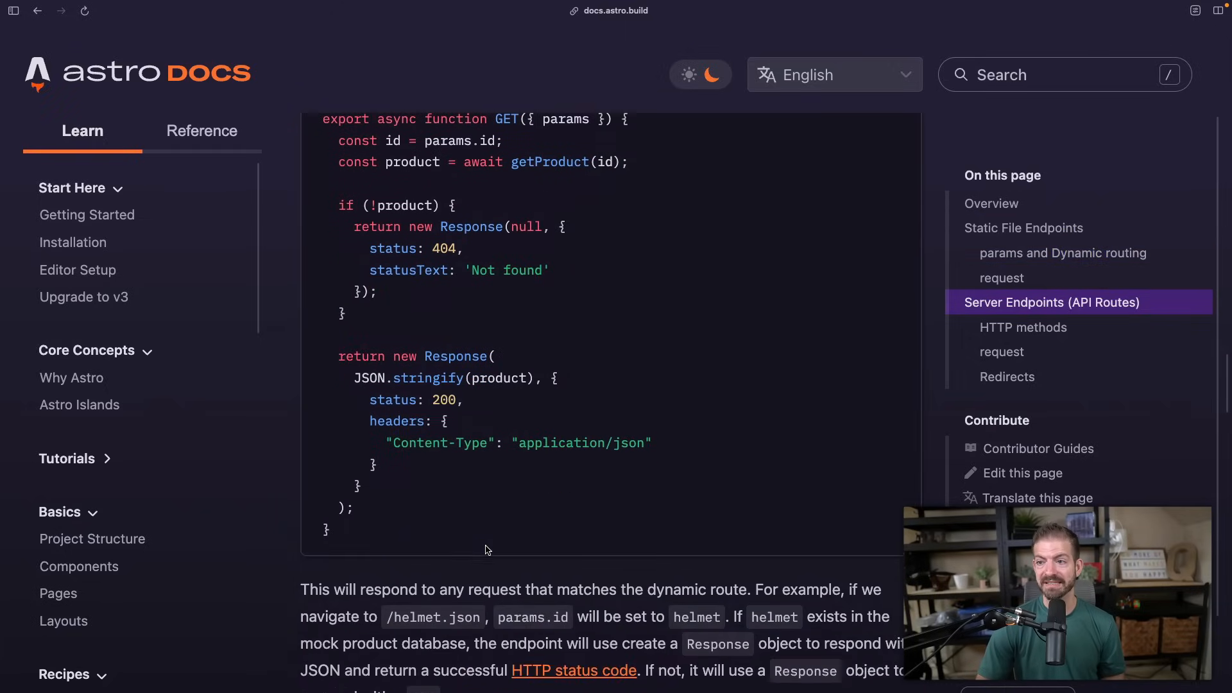
{"action": "scroll", "scroll_direction": "down", "scroll_amount": 3}
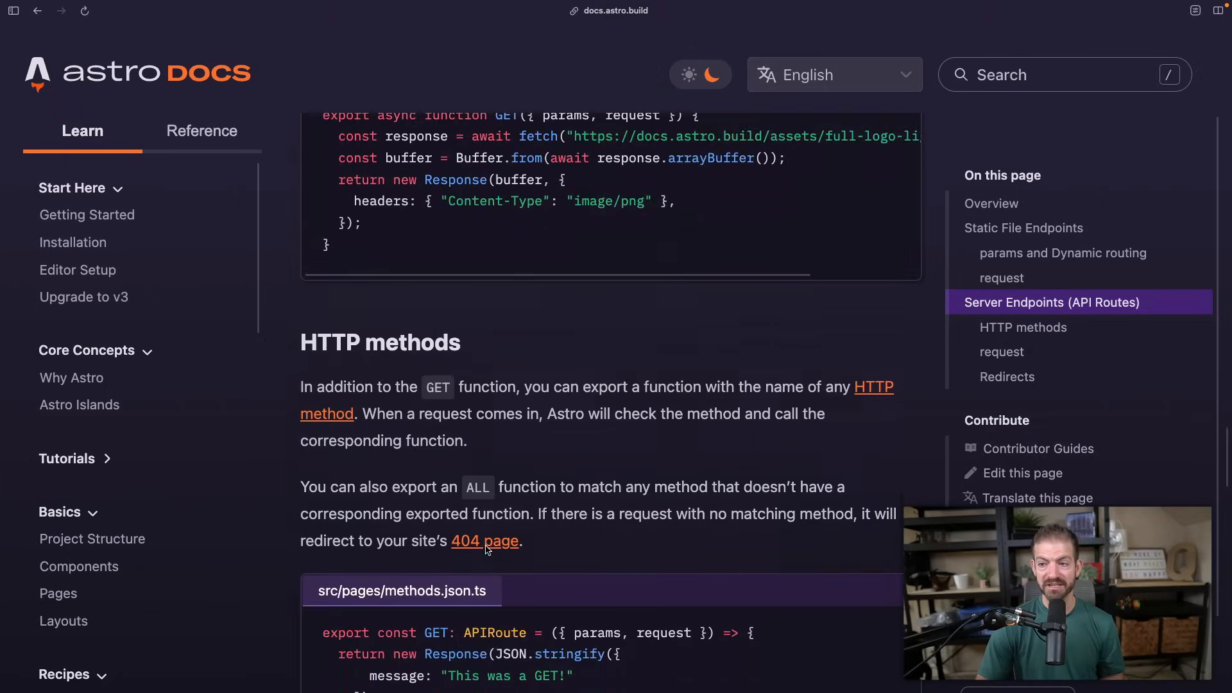
{"action": "scroll", "scroll_direction": "down", "scroll_amount": 3}
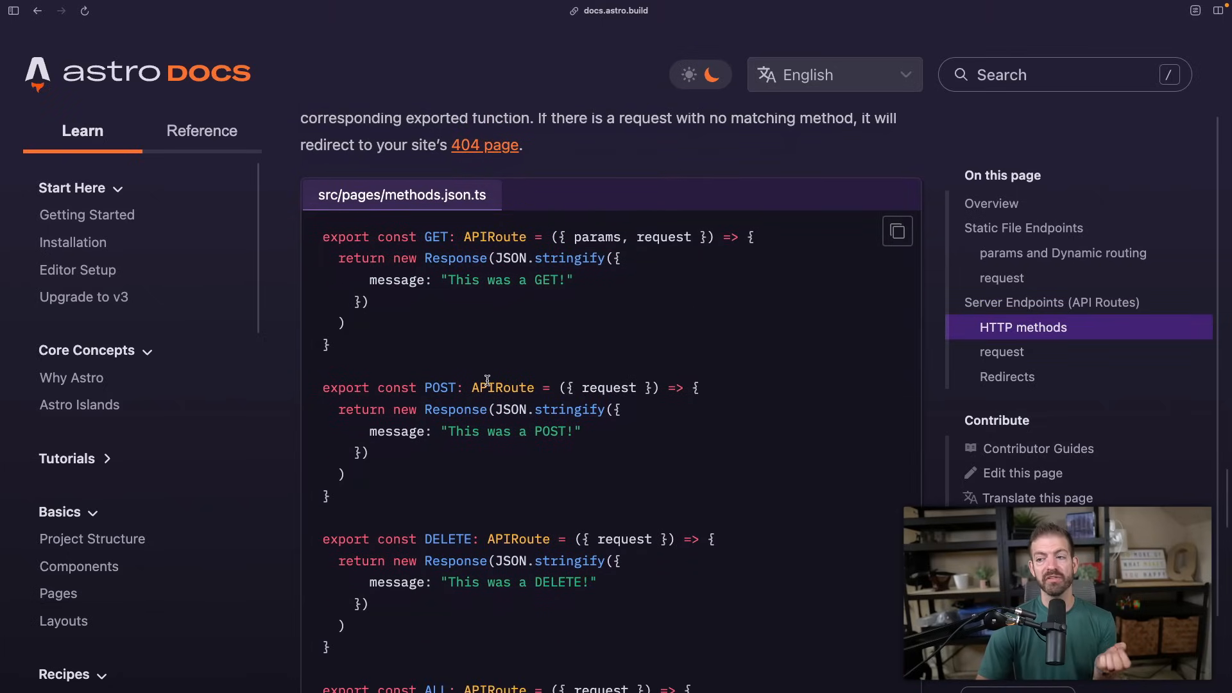
{"action": "double_click", "coordinate": [503, 388]}
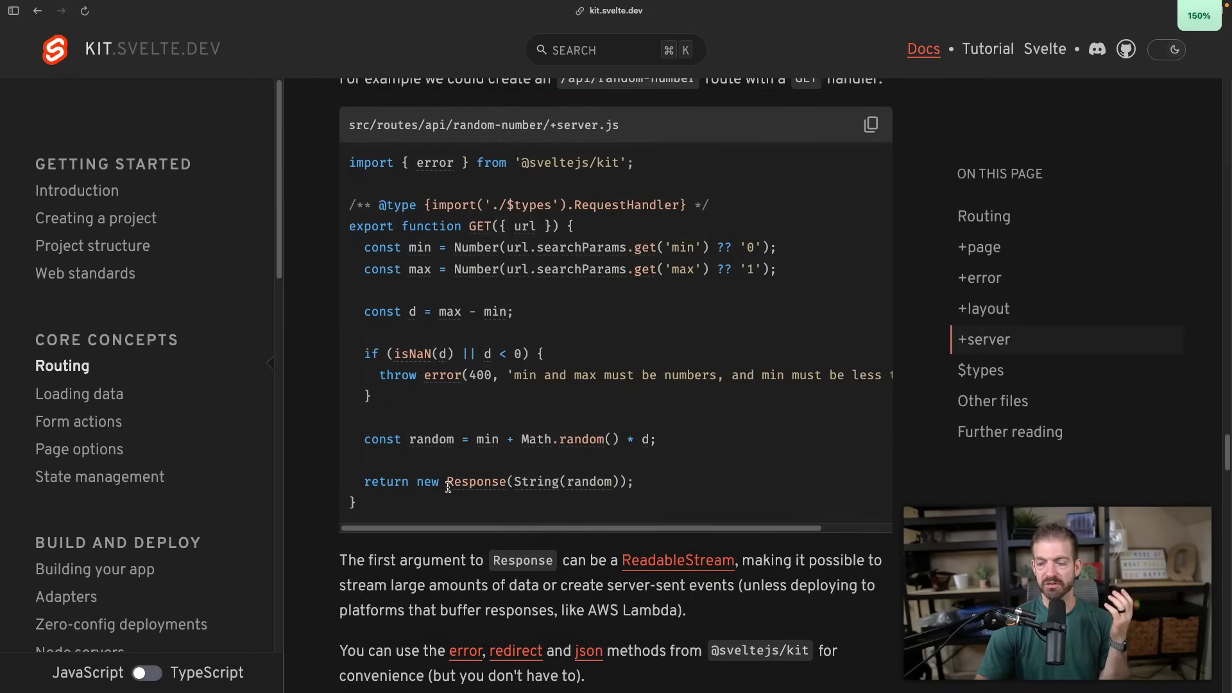
Switch the +server route example to TypeScript so GET is typed as RequestHandler.
{"action": "left_click", "coordinate": [147, 672]}
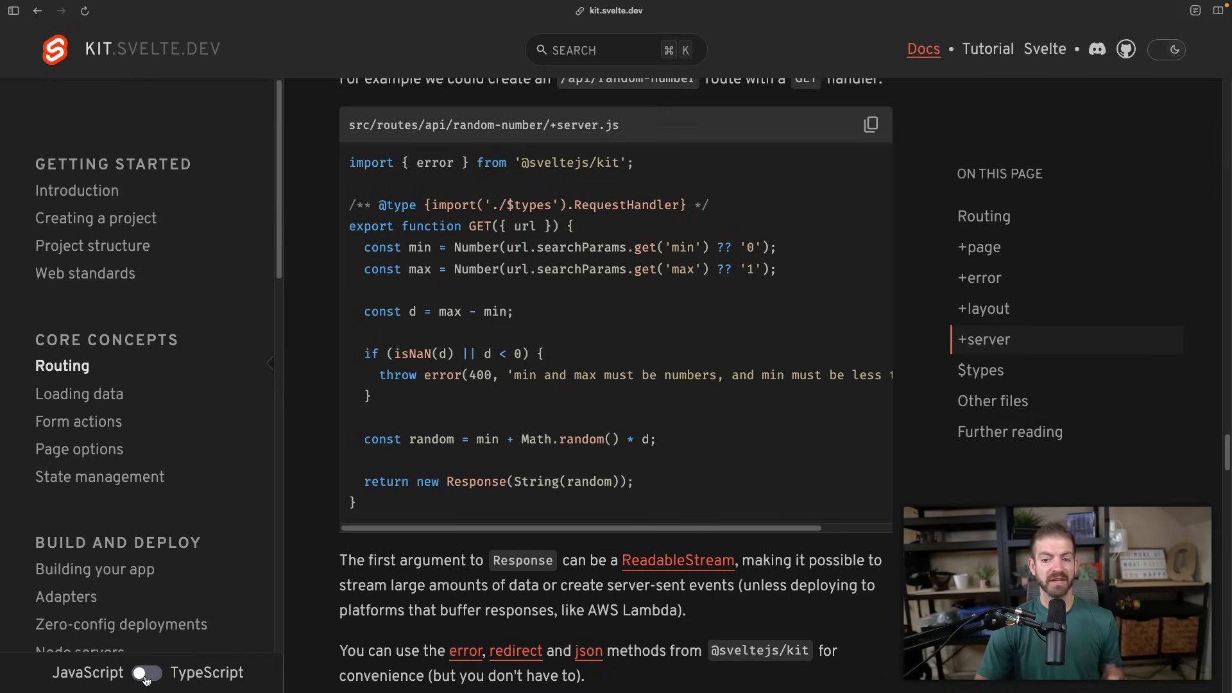
{"action": "left_click", "coordinate": [147, 673]}
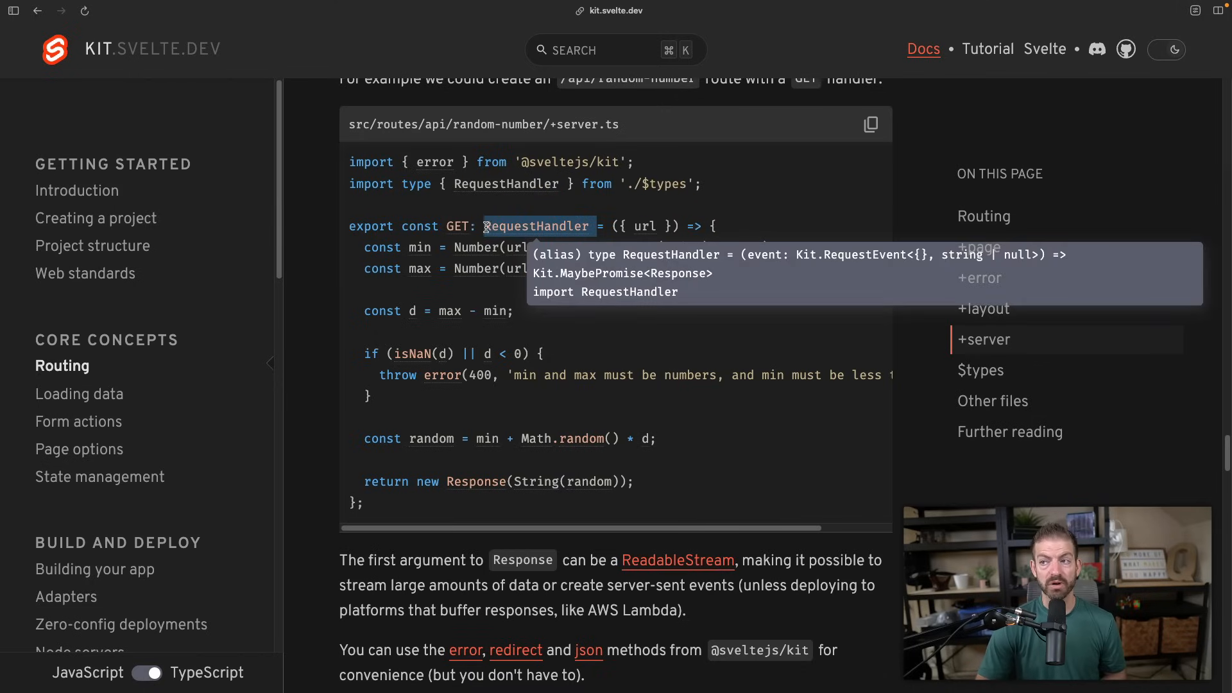
{"action": "mouse_move", "coordinate": [604, 194]}
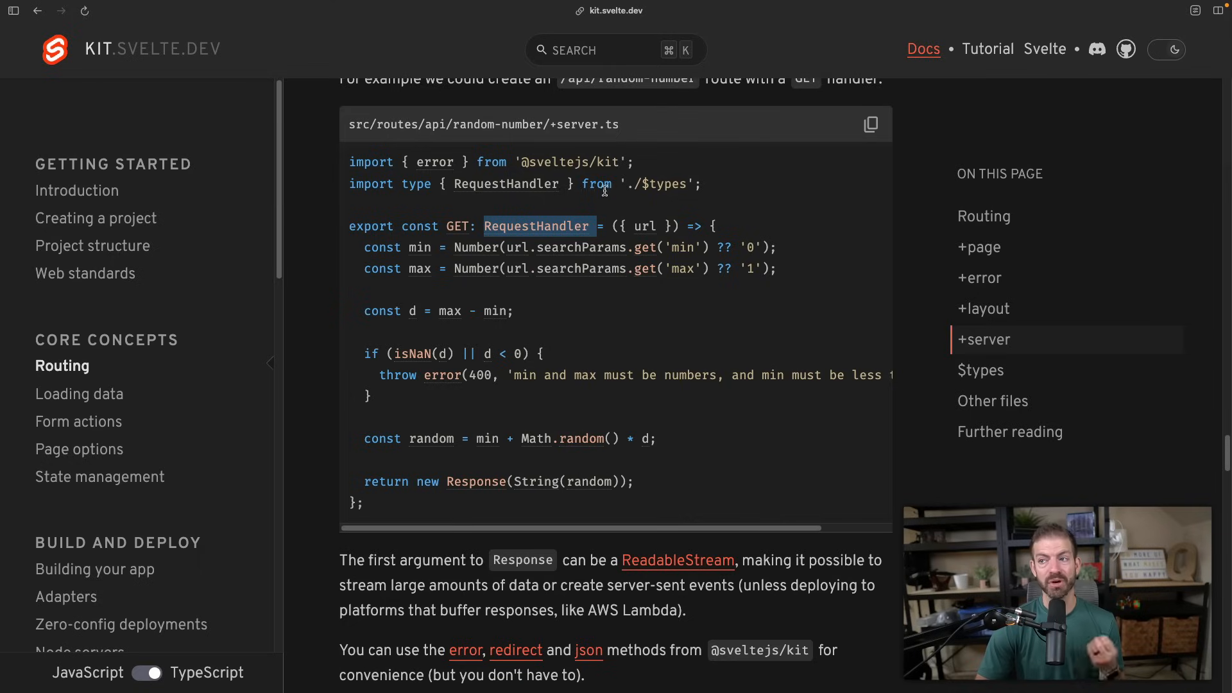